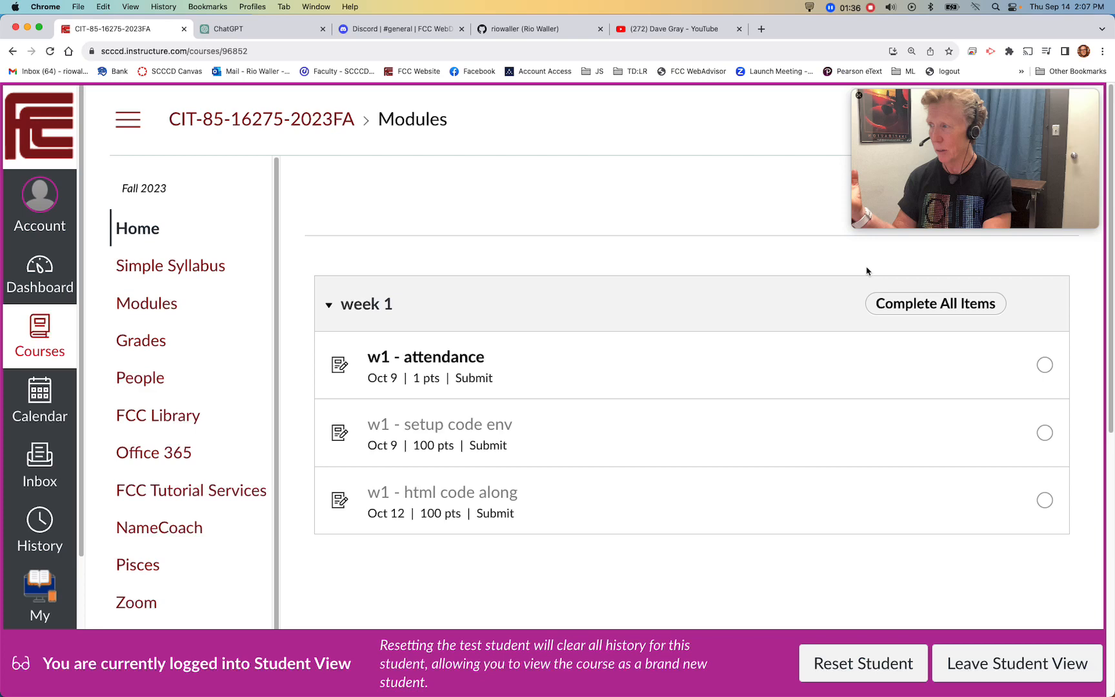
- Open the 'w1 - attendance' item under week 1 of the Modules list
left_click(426, 356)
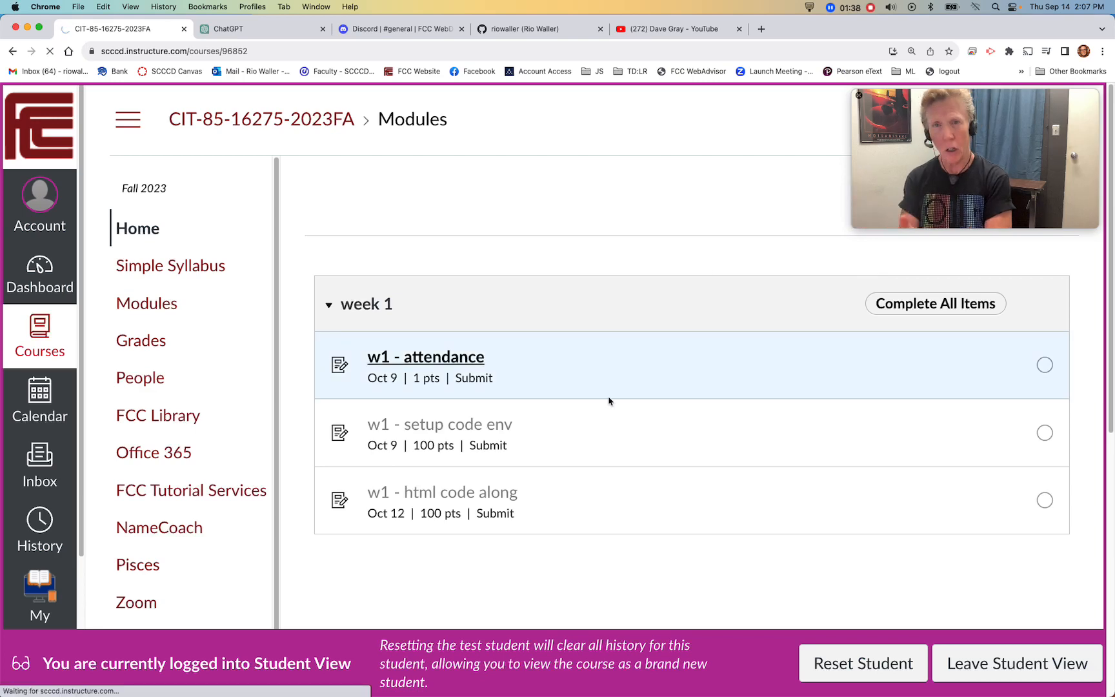
- Show the DaveGrayTeachesCode channel with its Full Course programming tutorials
left_click(424, 356)
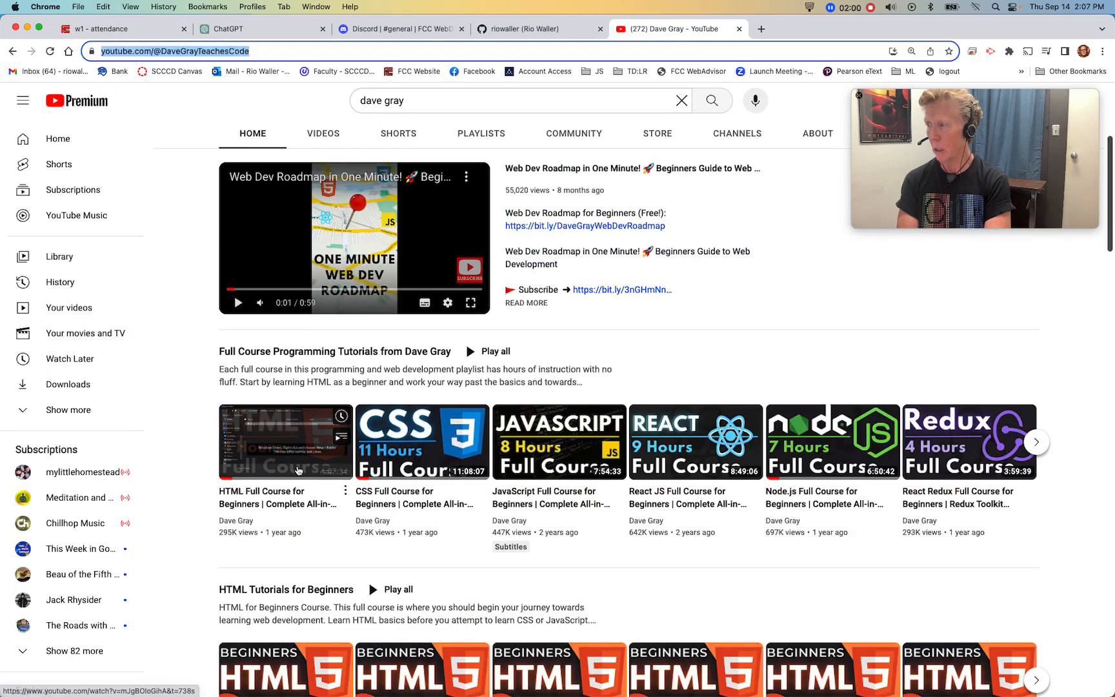
mouse_move(205, 431)
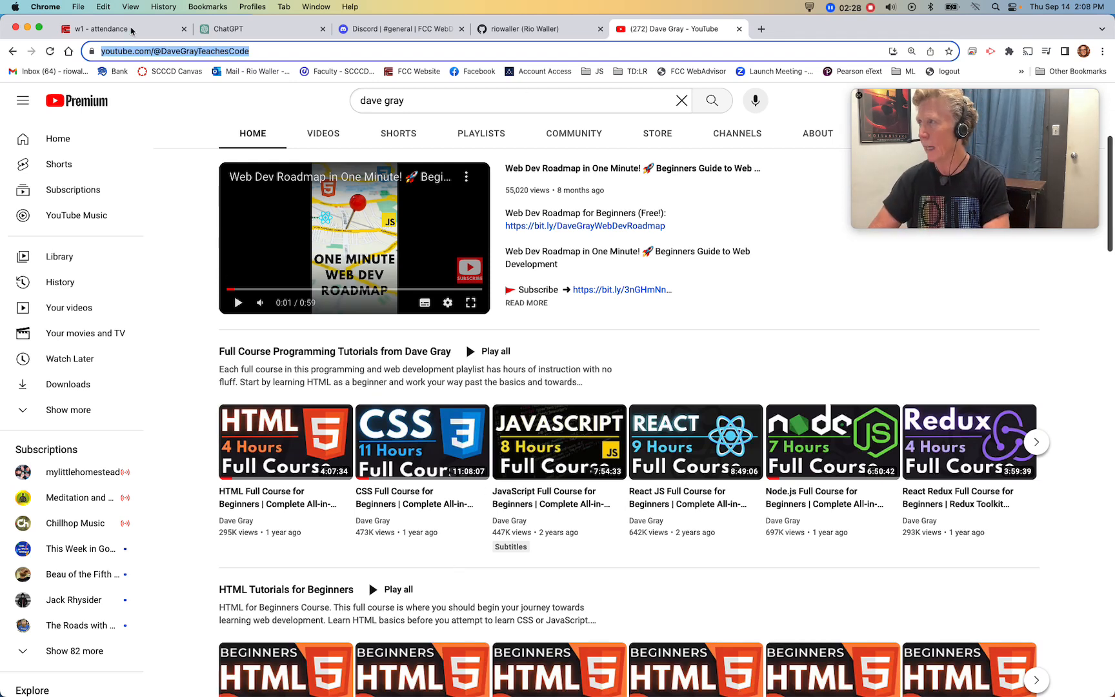
- Return to the w1 - attendance page and emphasise the 'READ the syllabus' topic
left_click(107, 29)
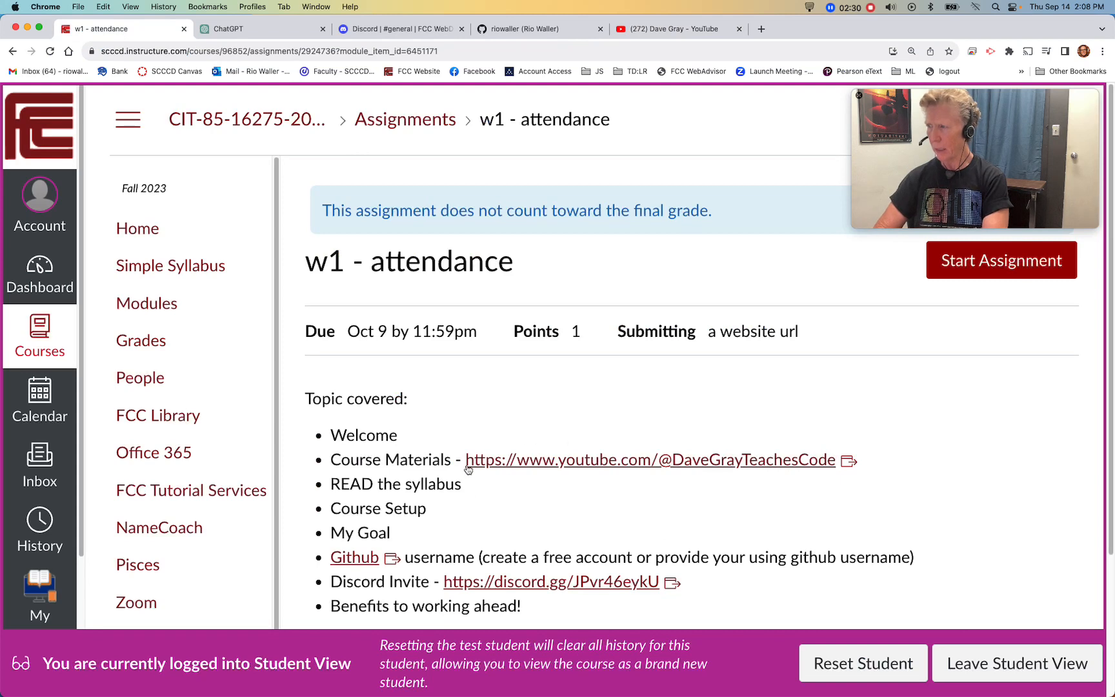
double_click(395, 484)
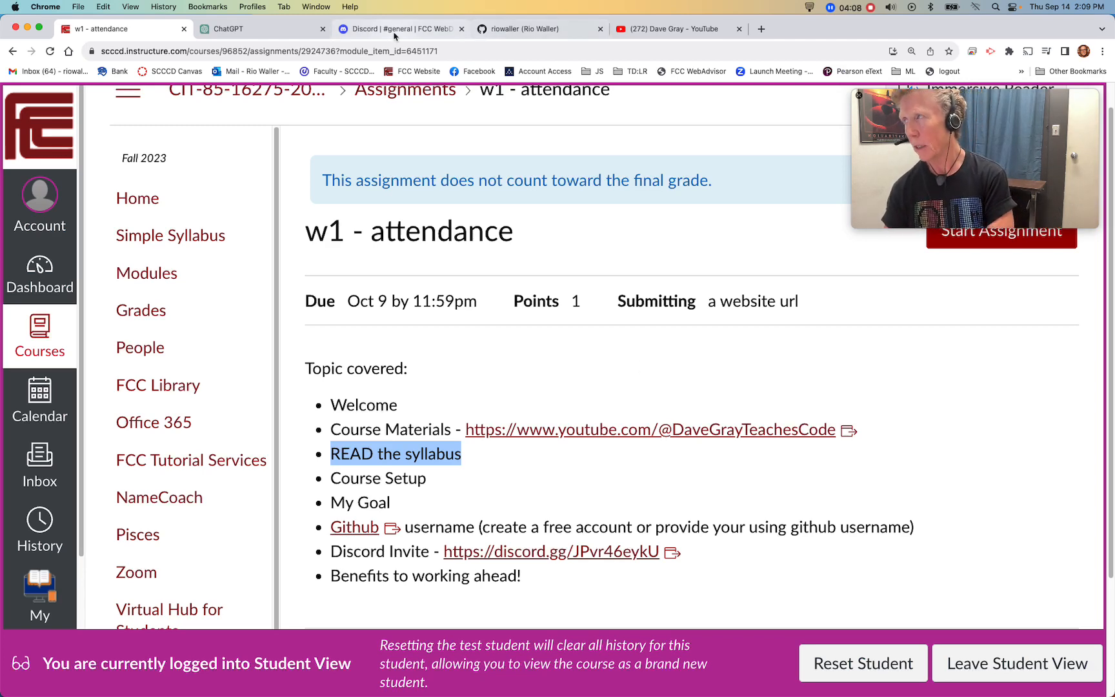
- Bring up the GPT-4 answer to 'why learn html and css' and scroll to its start
left_click(227, 28)
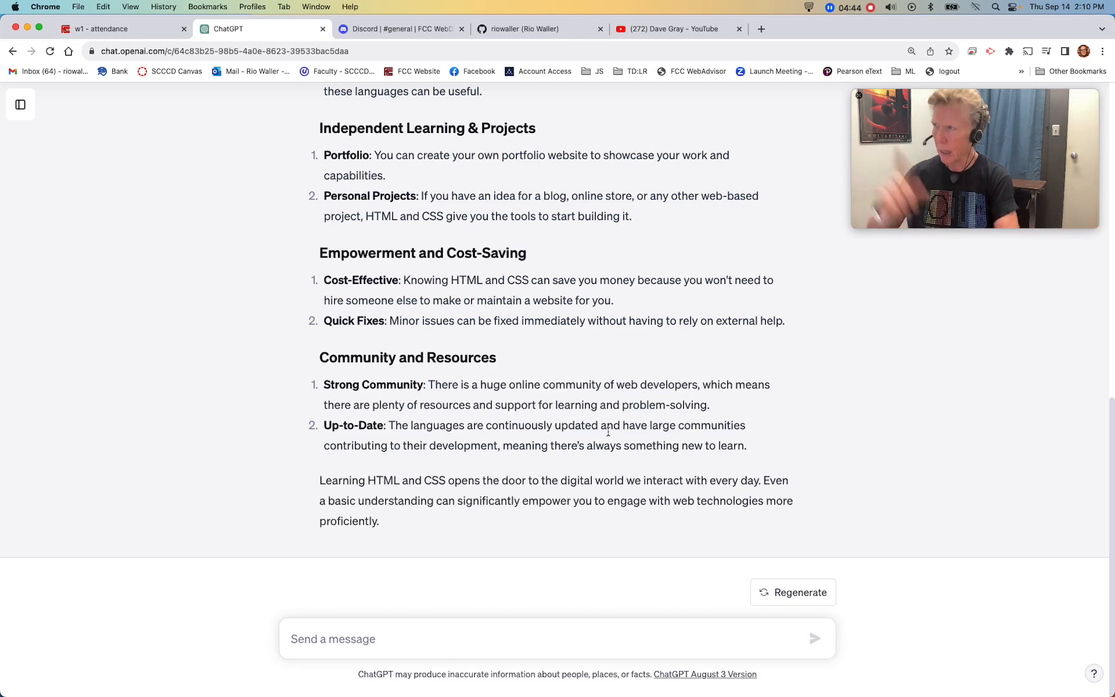
scroll("up", 3)
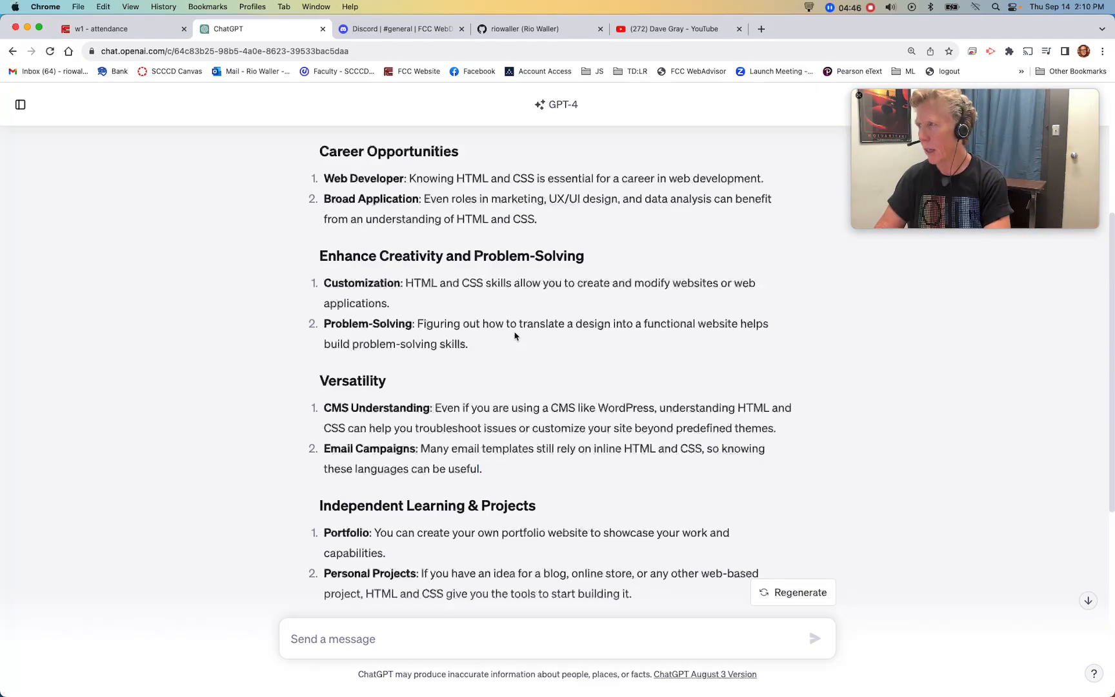
scroll("up", 3)
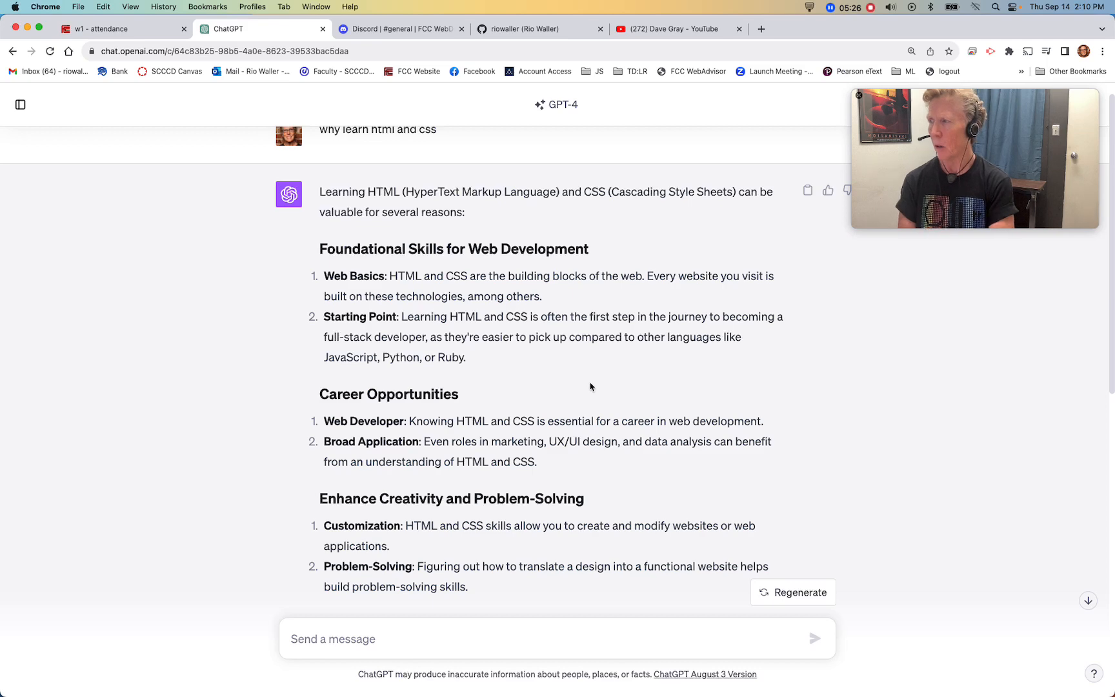
- Read through the rest of the HTML and CSS reasons down the response
scroll("down", 3)
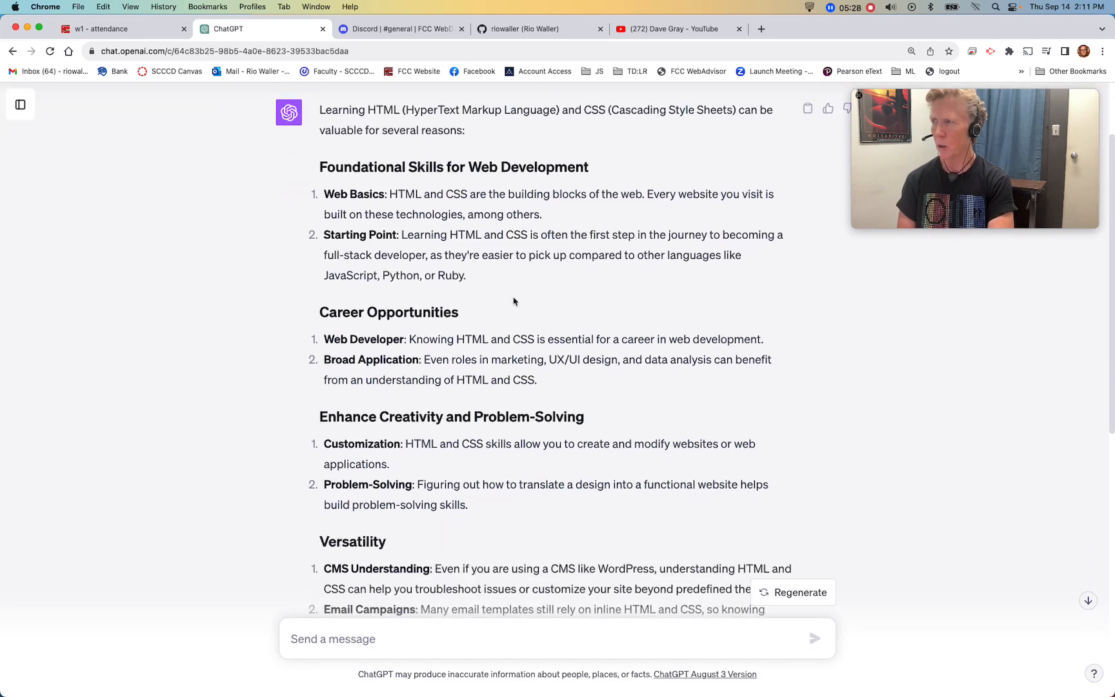
mouse_move(723, 406)
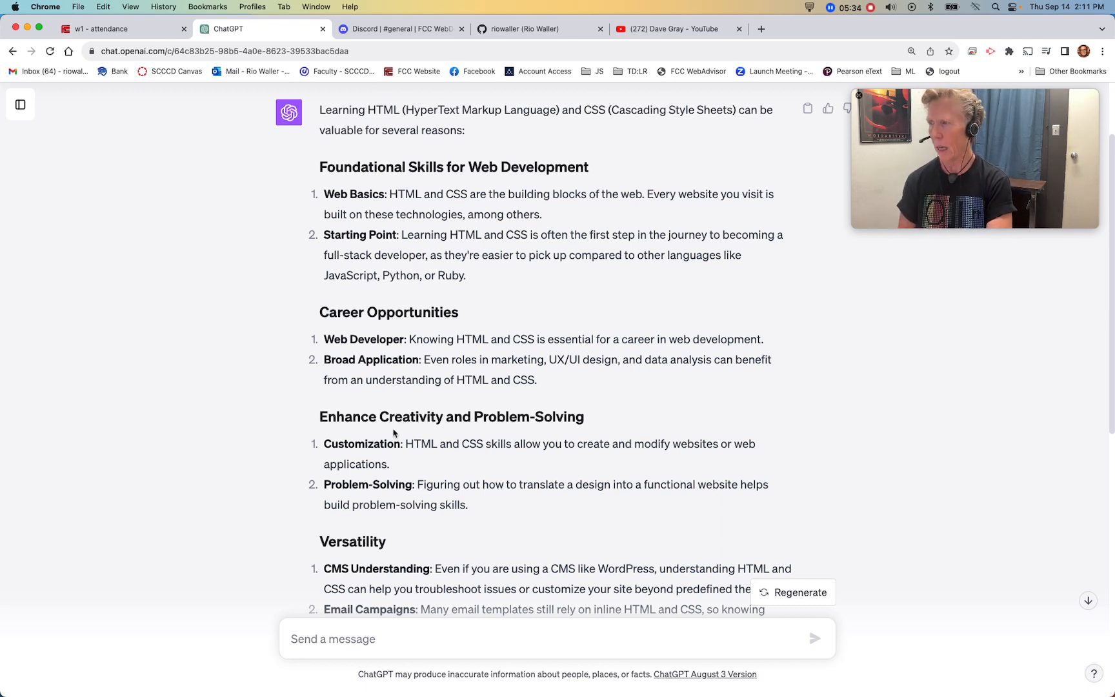
mouse_move(626, 469)
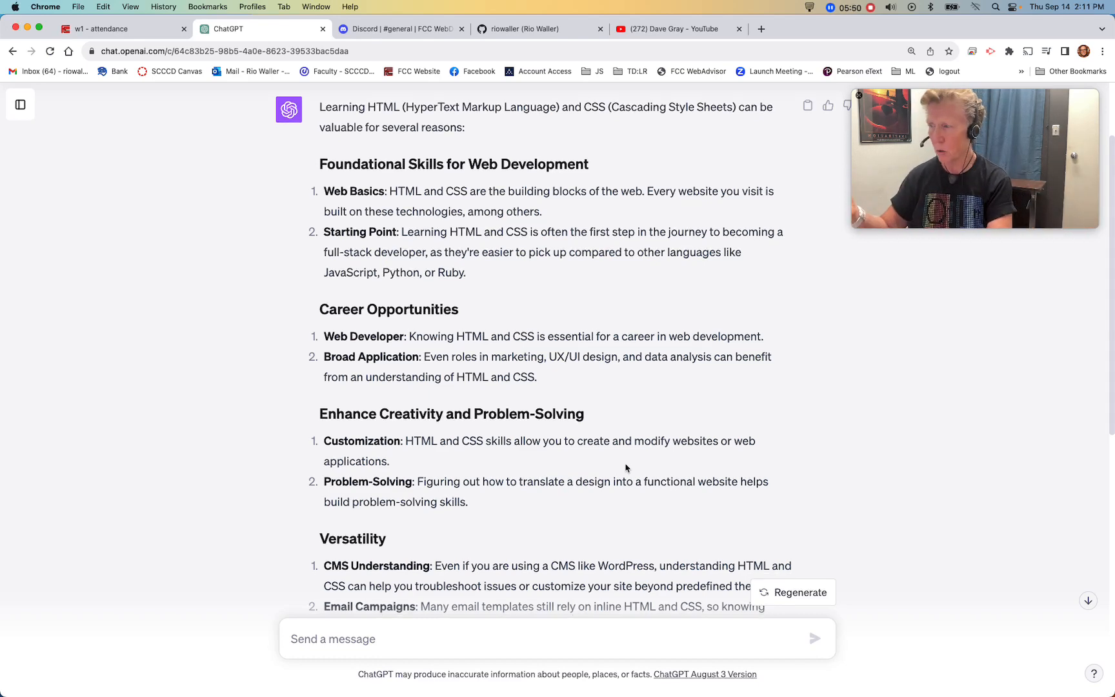
scroll("down", 3)
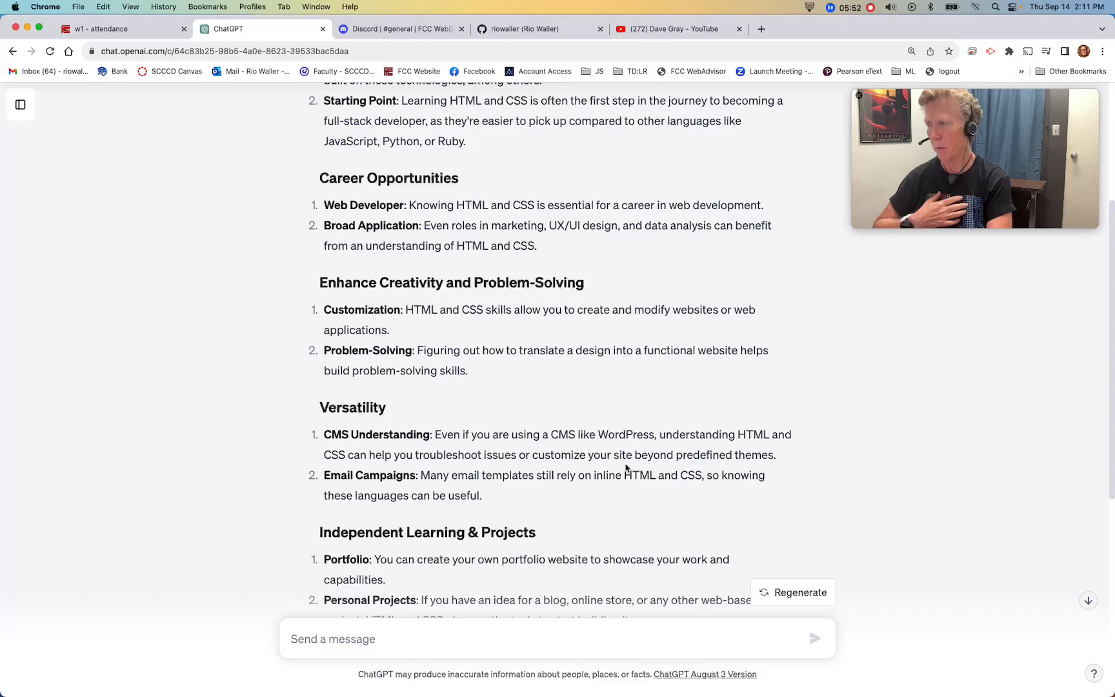
scroll("down", 3)
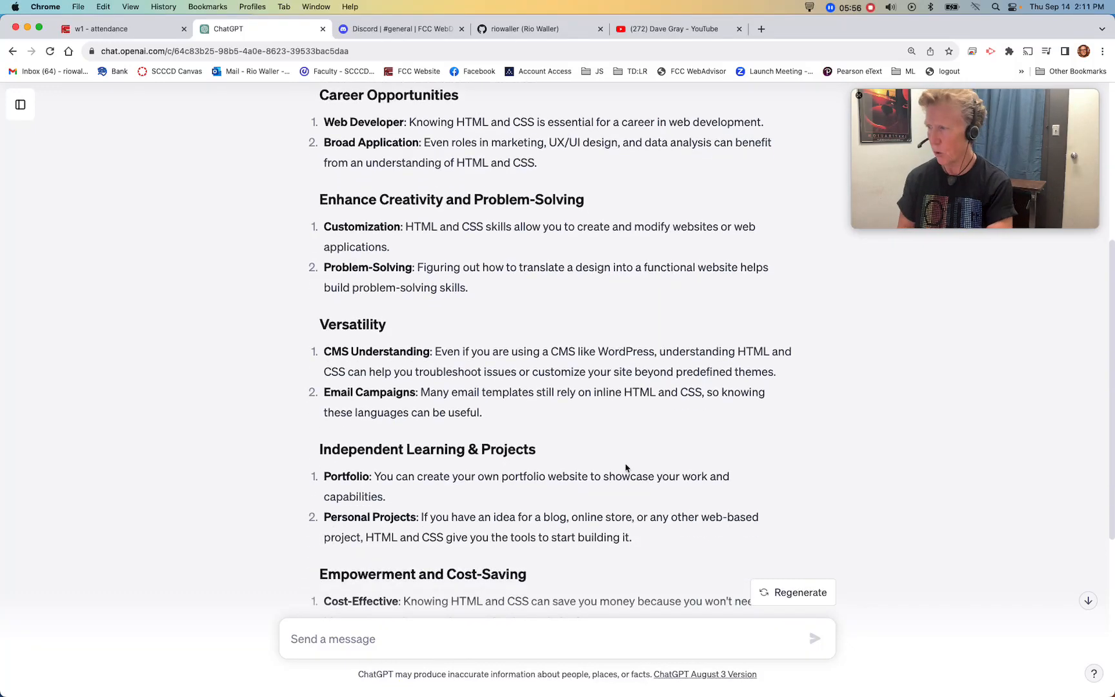
scroll("down", 3)
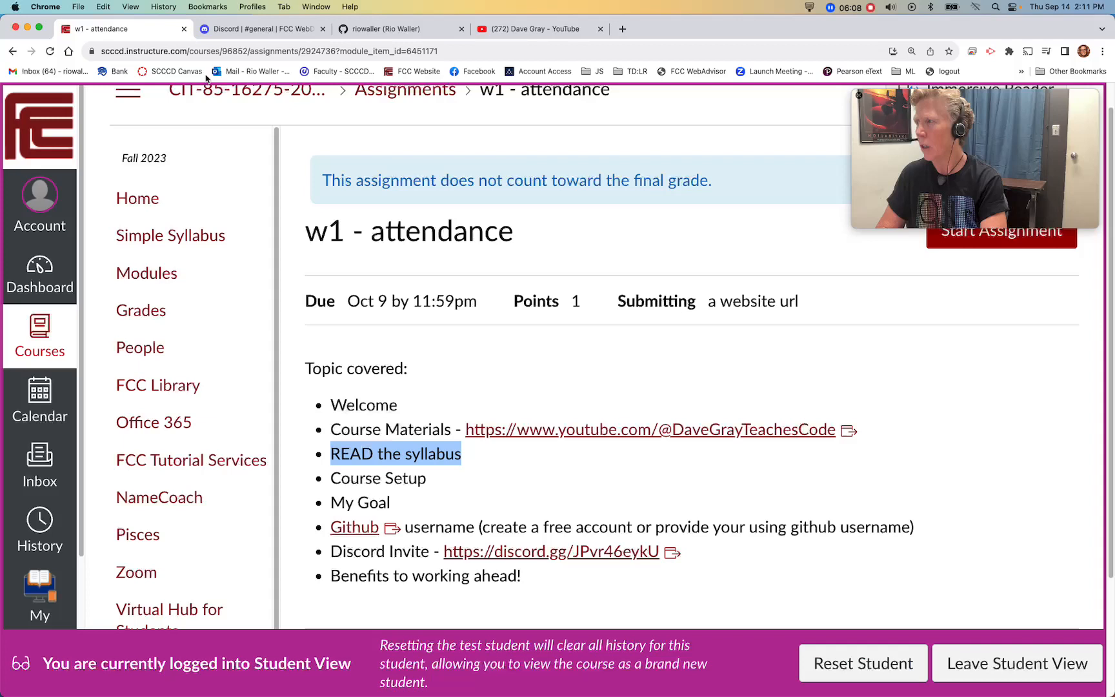
mouse_move(772, 512)
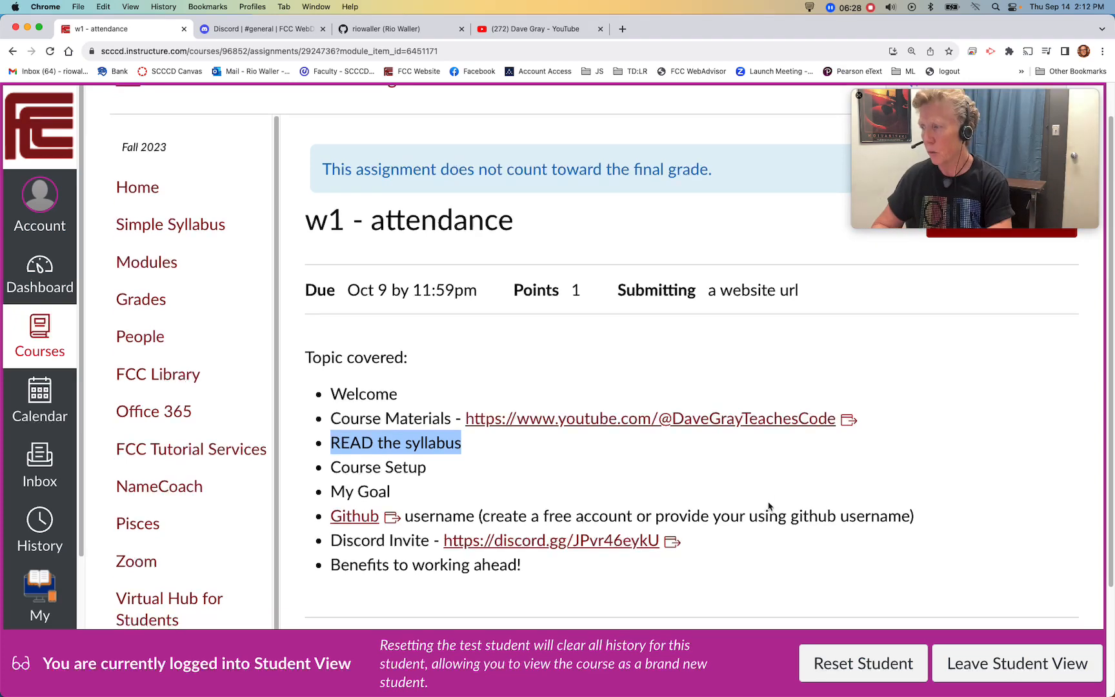
scroll("down", 3)
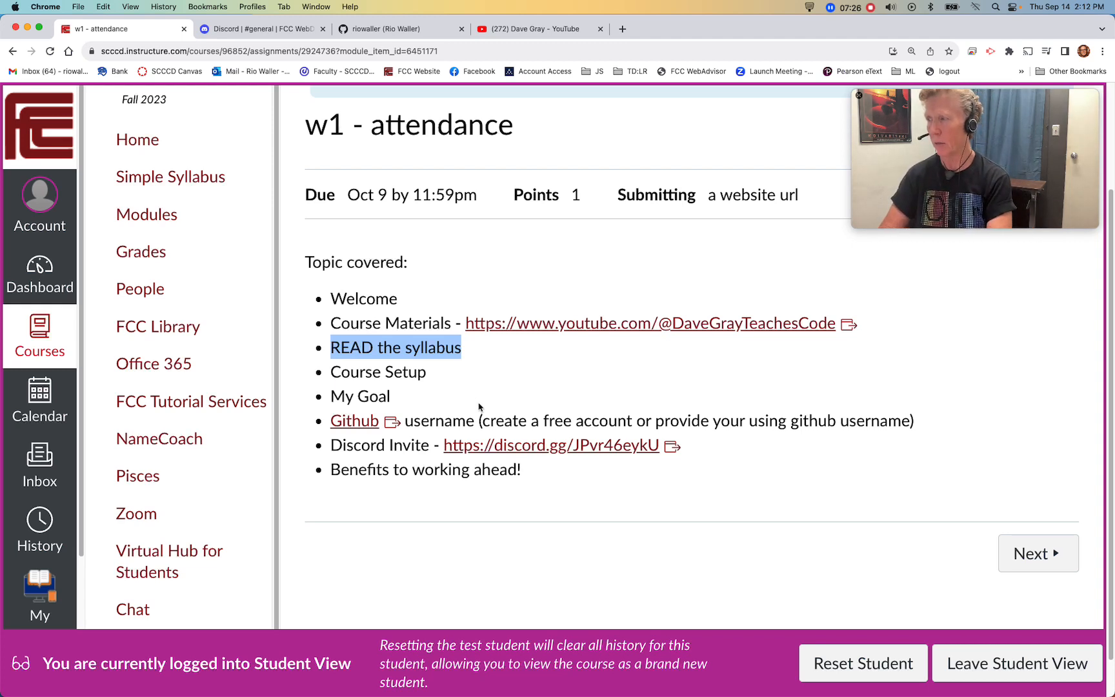
mouse_move(847, 486)
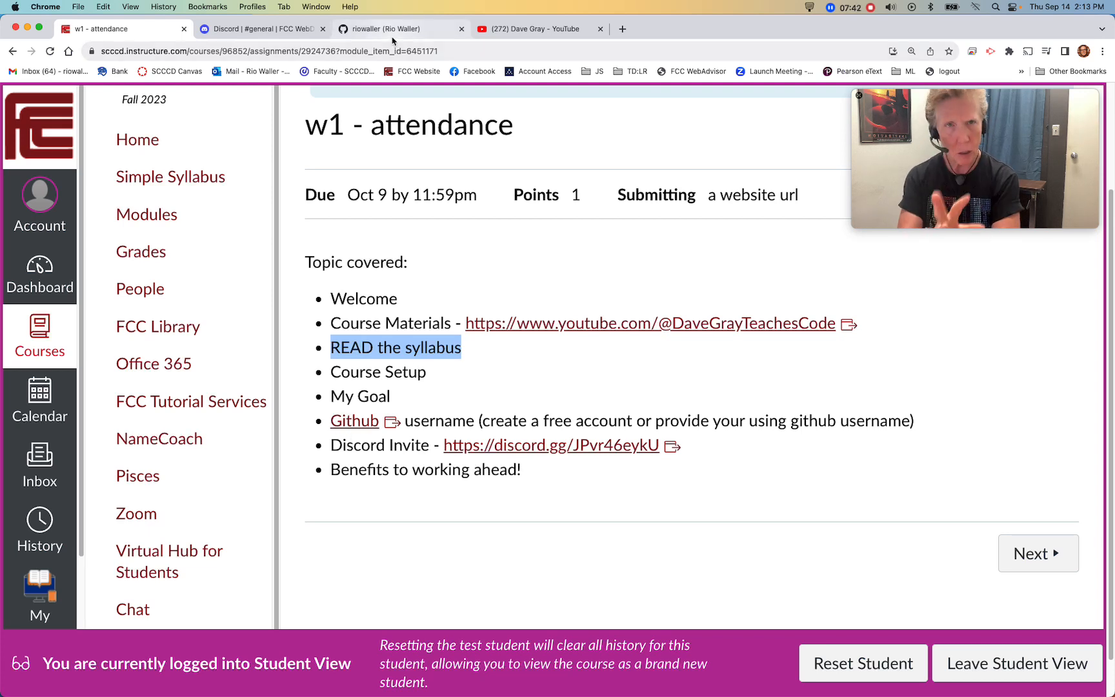
mouse_move(388, 28)
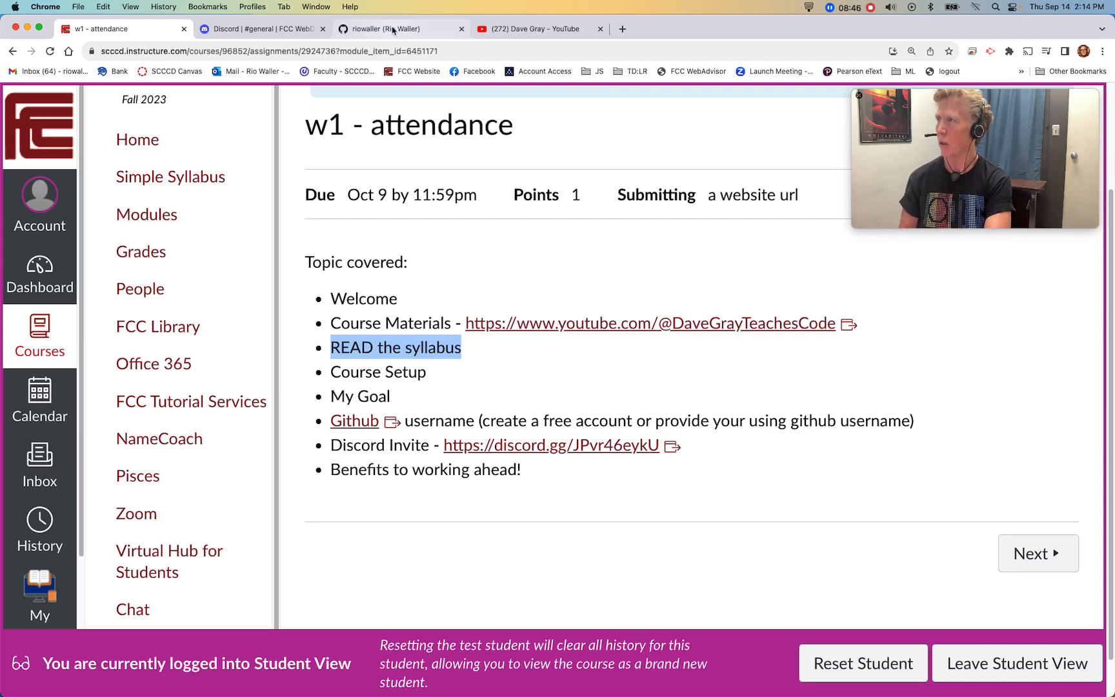
left_click(399, 28)
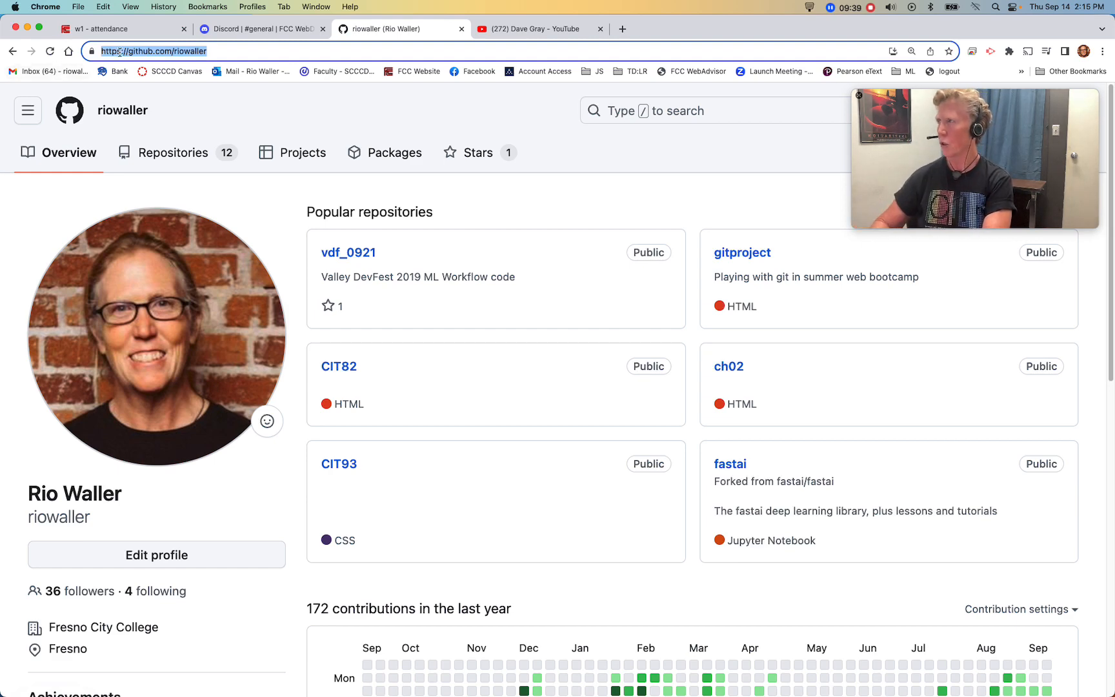
- Return to the w1 - attendance assignment after viewing the GitHub profile
left_click(107, 28)
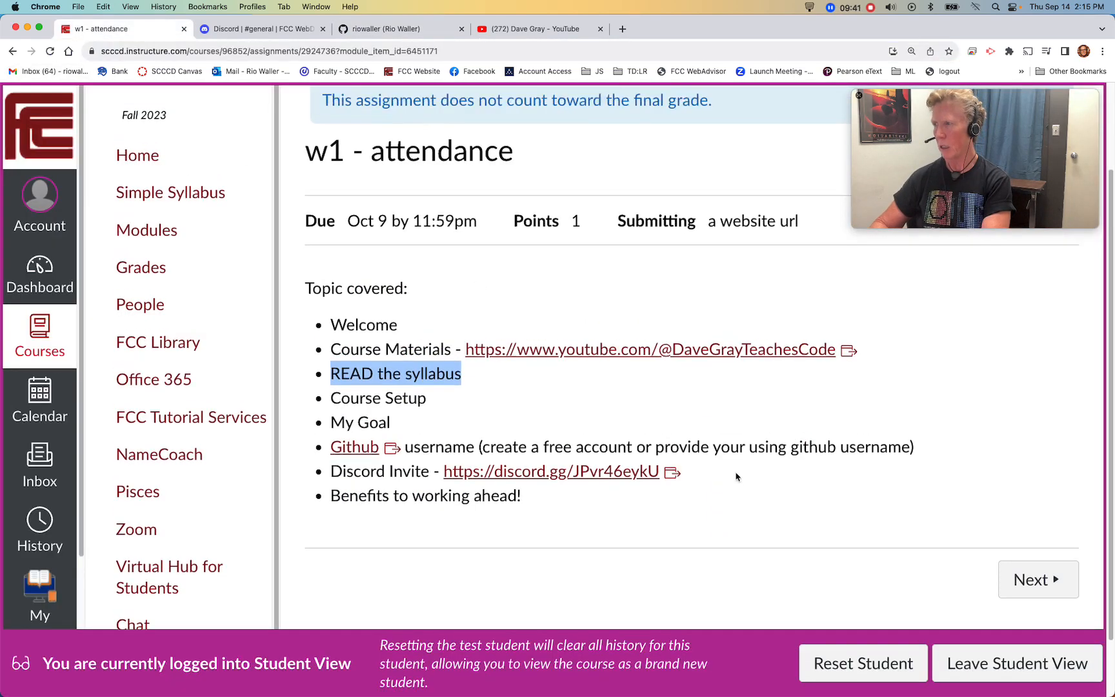
- Scroll the w1 - attendance page to reach the Website URL submission form
scroll("up", 3)
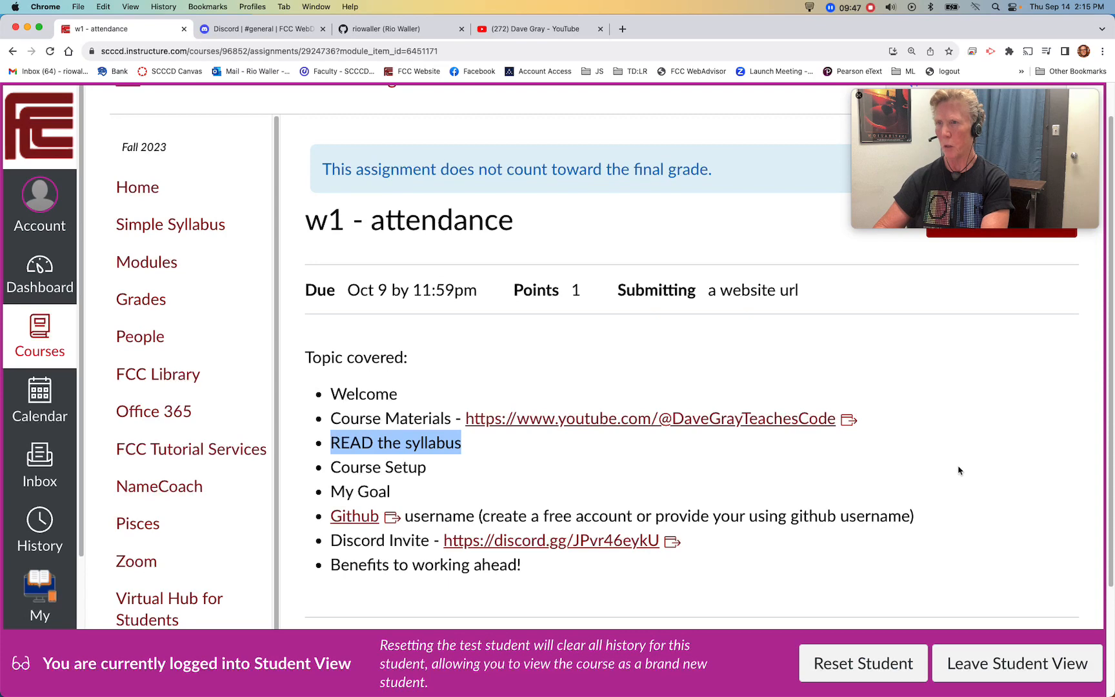
scroll("up", 3)
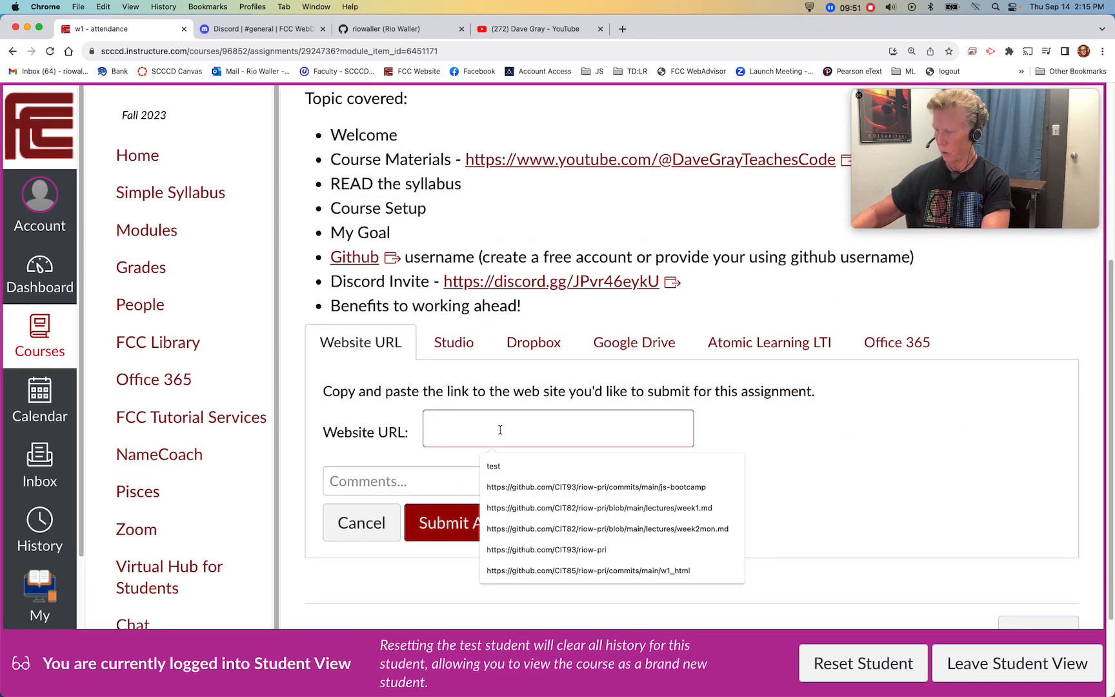
type("https://github.com/riowaller")
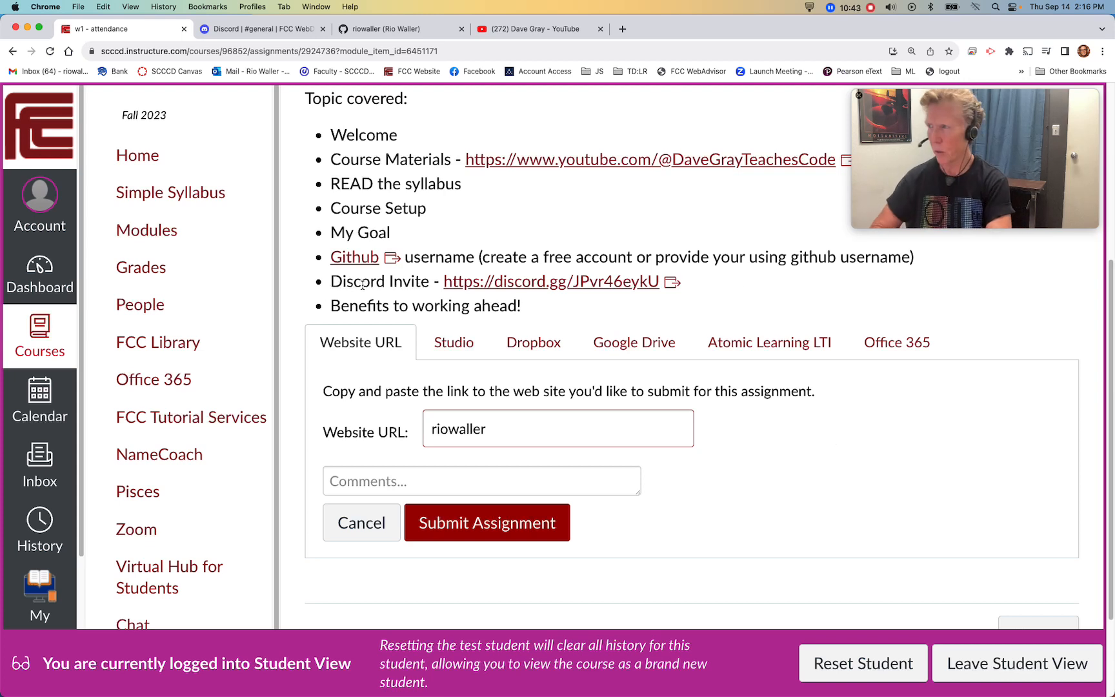
mouse_move(739, 297)
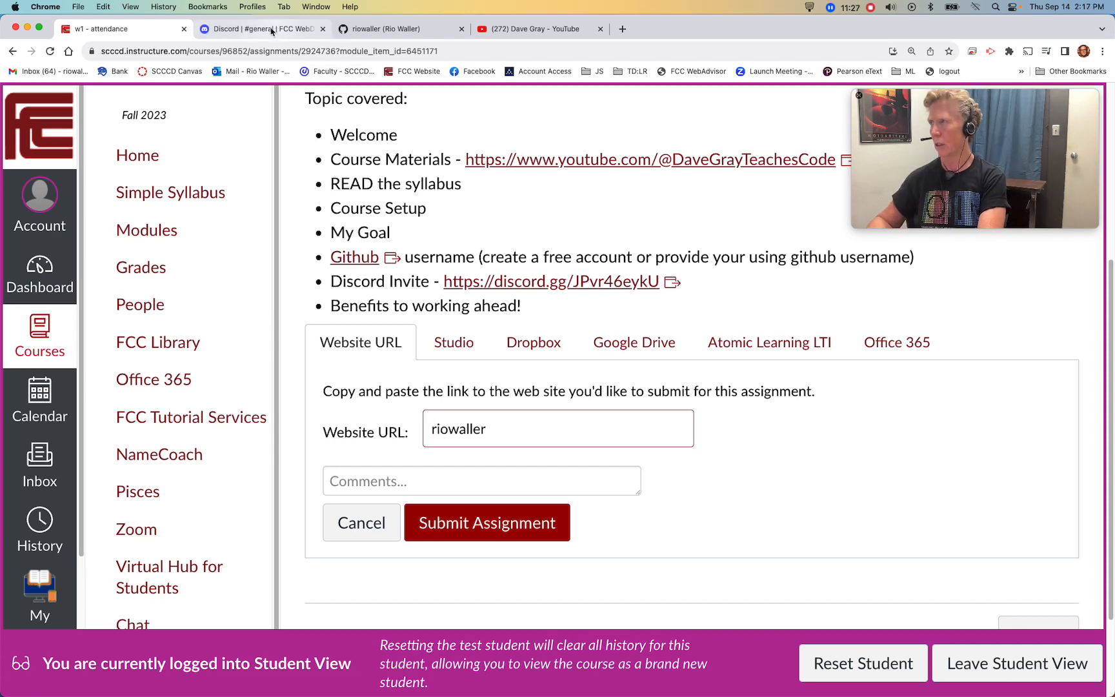
- Switch to the FCC WebDev Discord, open #code-of-conduct and dismiss its description
left_click(264, 29)
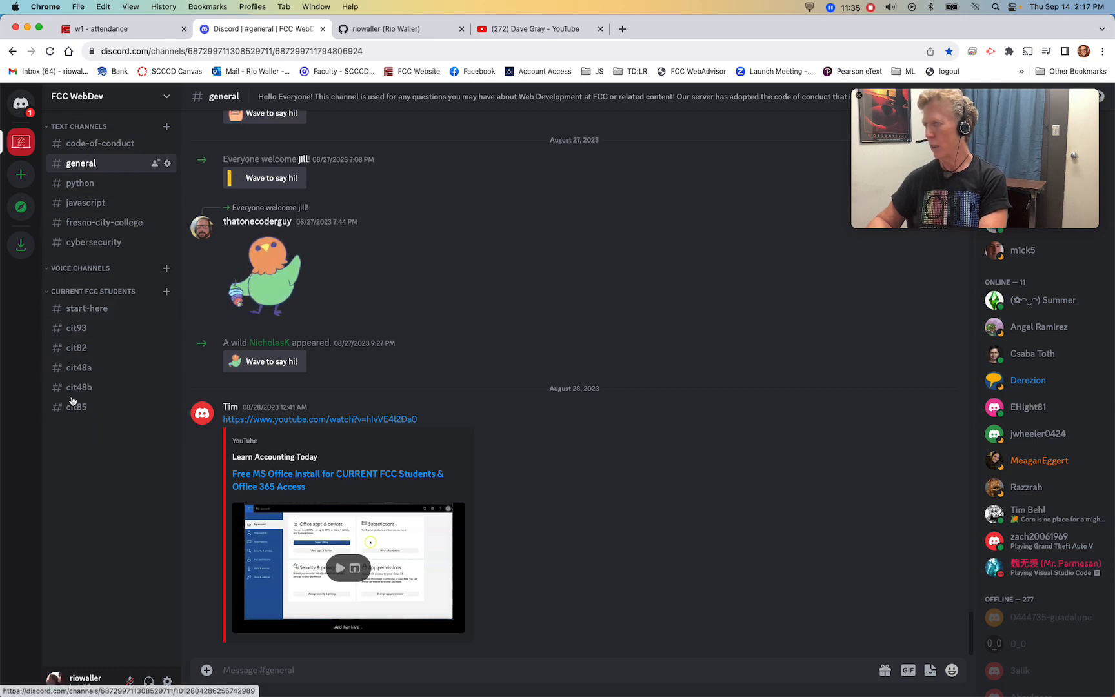
mouse_move(87, 309)
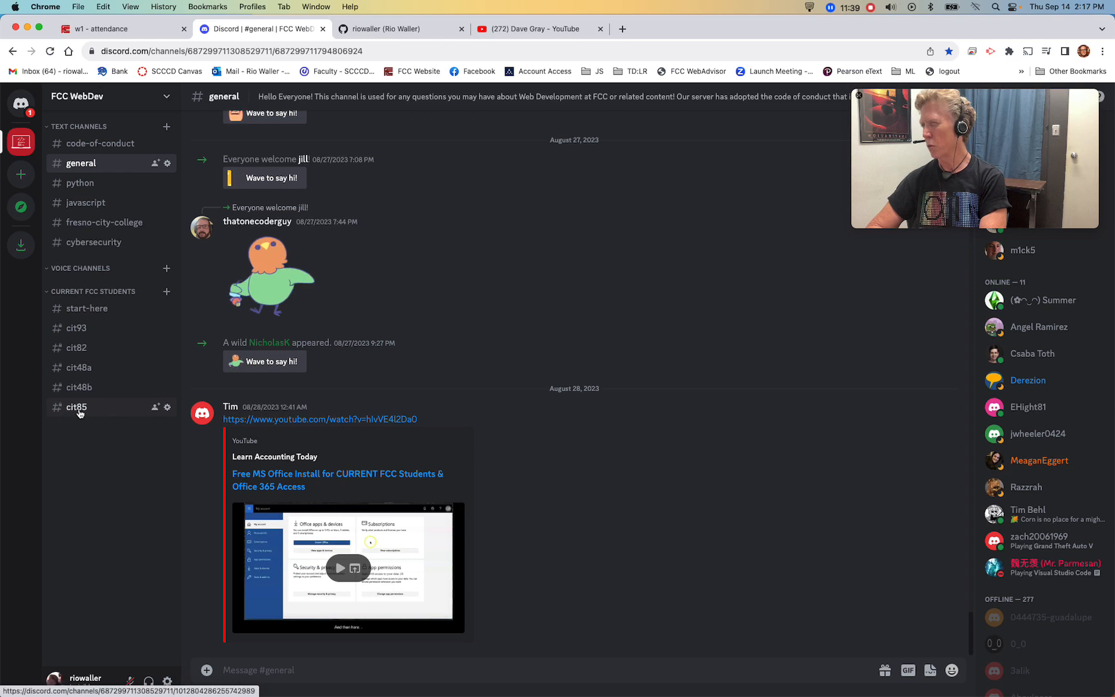
mouse_move(80, 163)
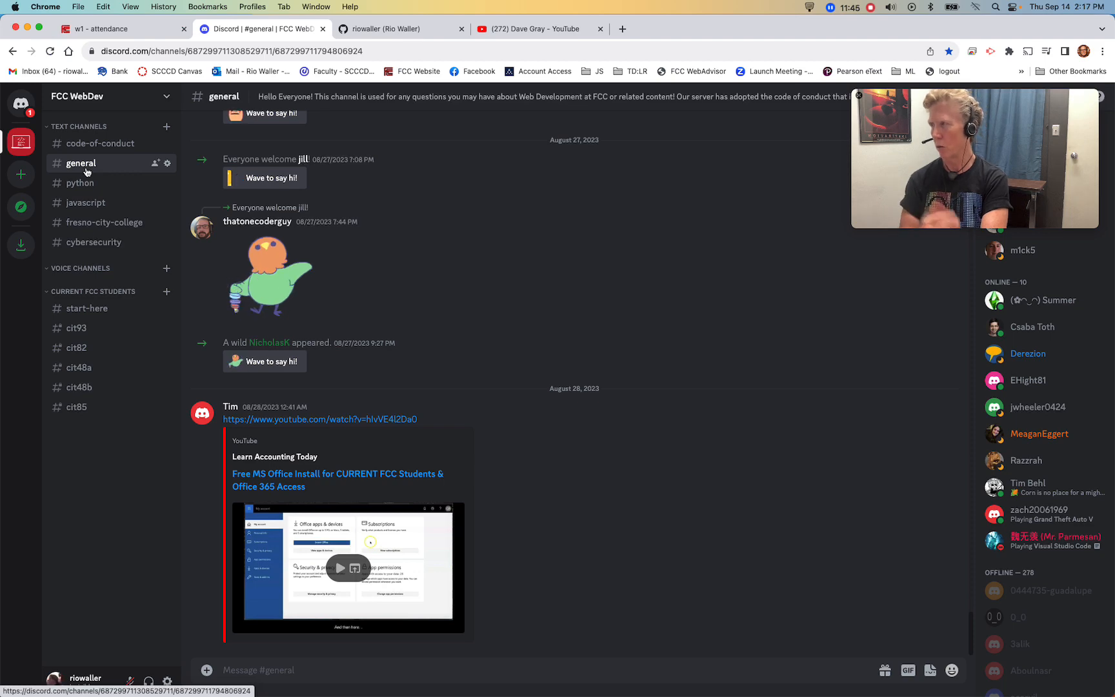
left_click(101, 143)
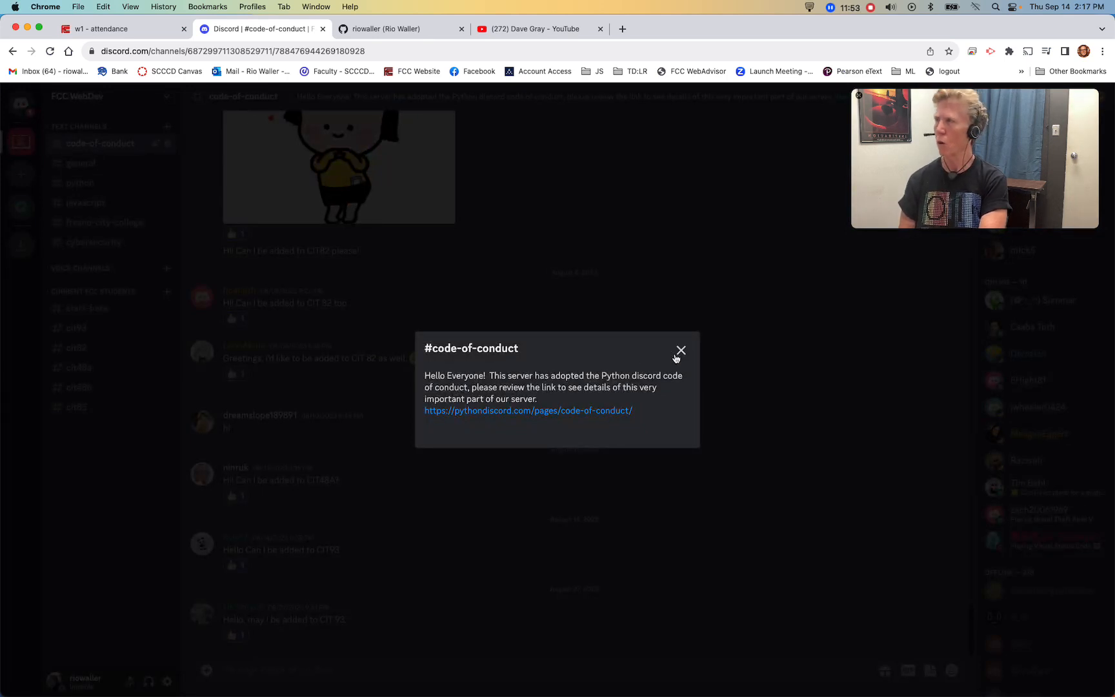
left_click(680, 351)
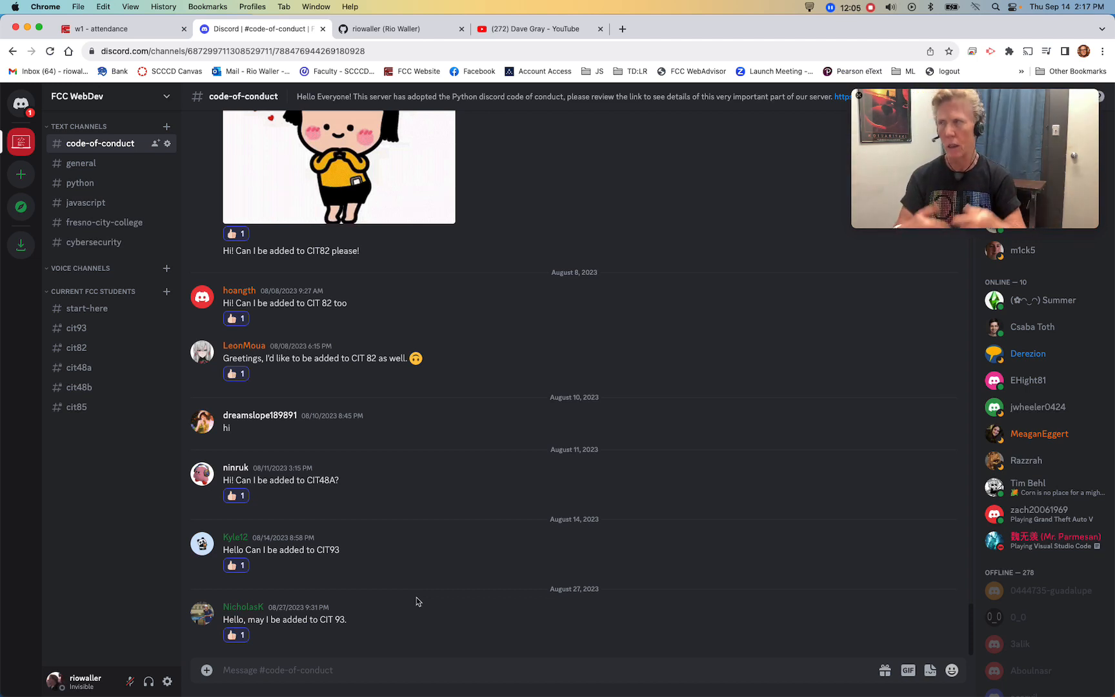
left_click(99, 28)
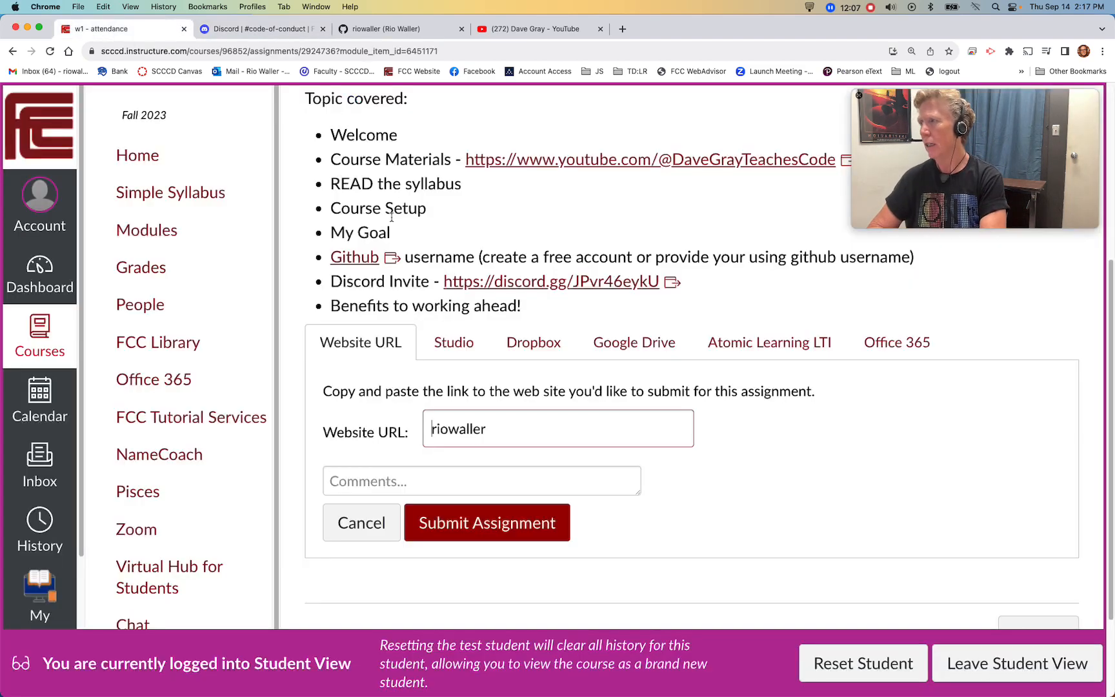
mouse_move(838, 491)
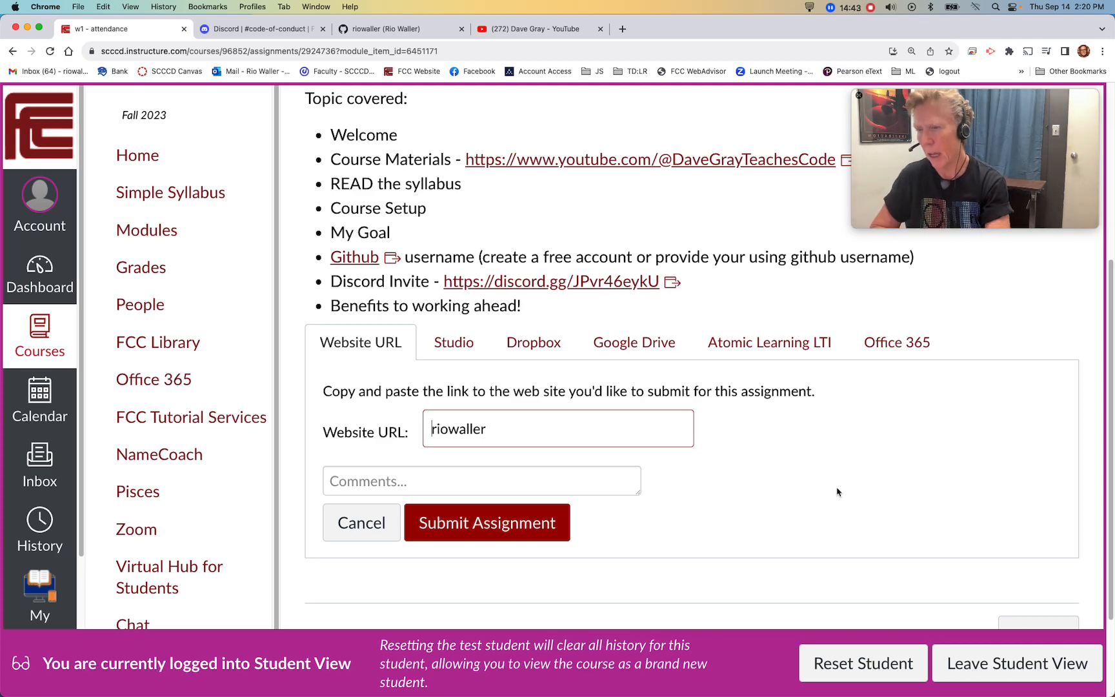
- Submit the w1 - attendance assignment and confirm the Submitted status
scroll("down", 3)
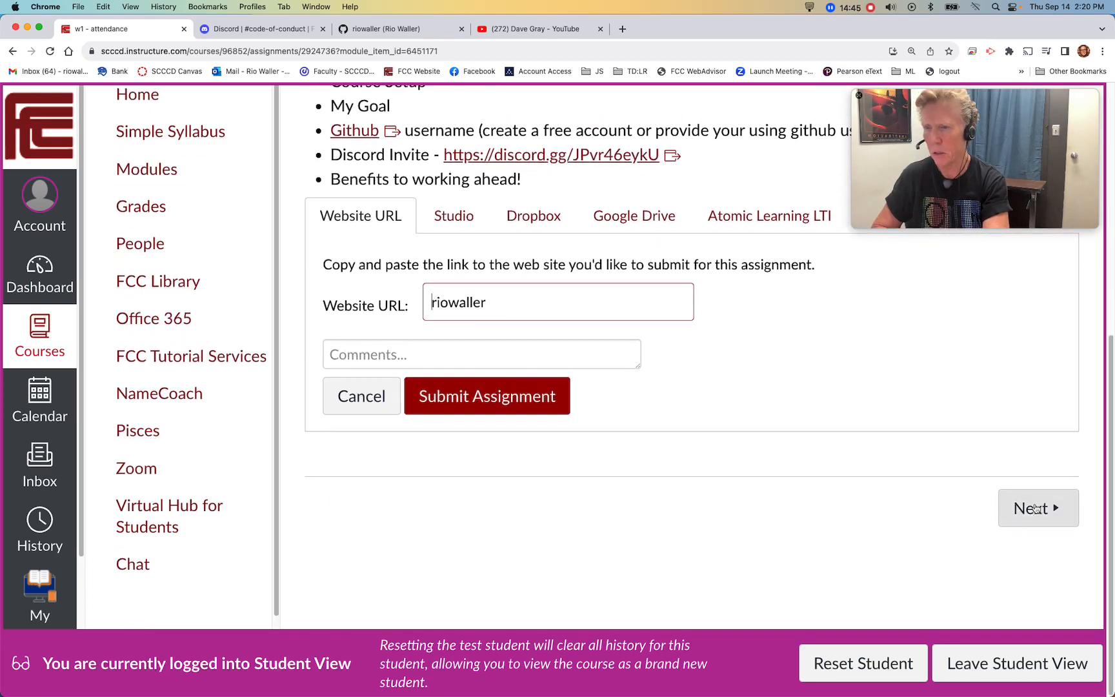
left_click(1037, 507)
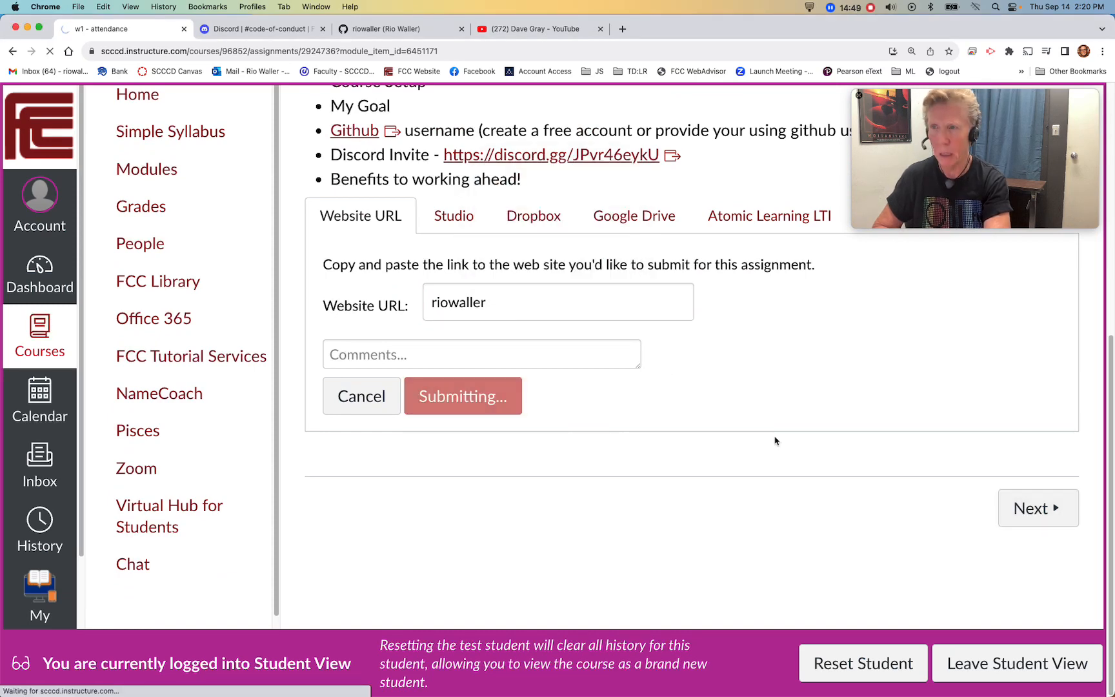
left_click(462, 396)
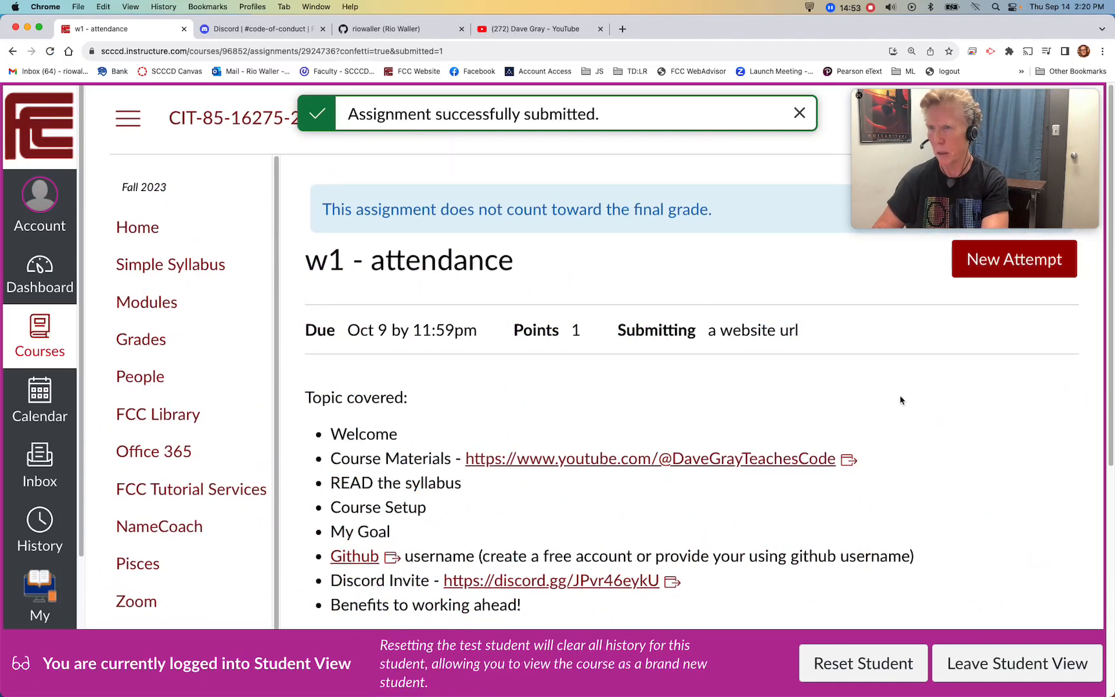
scroll("down", 3)
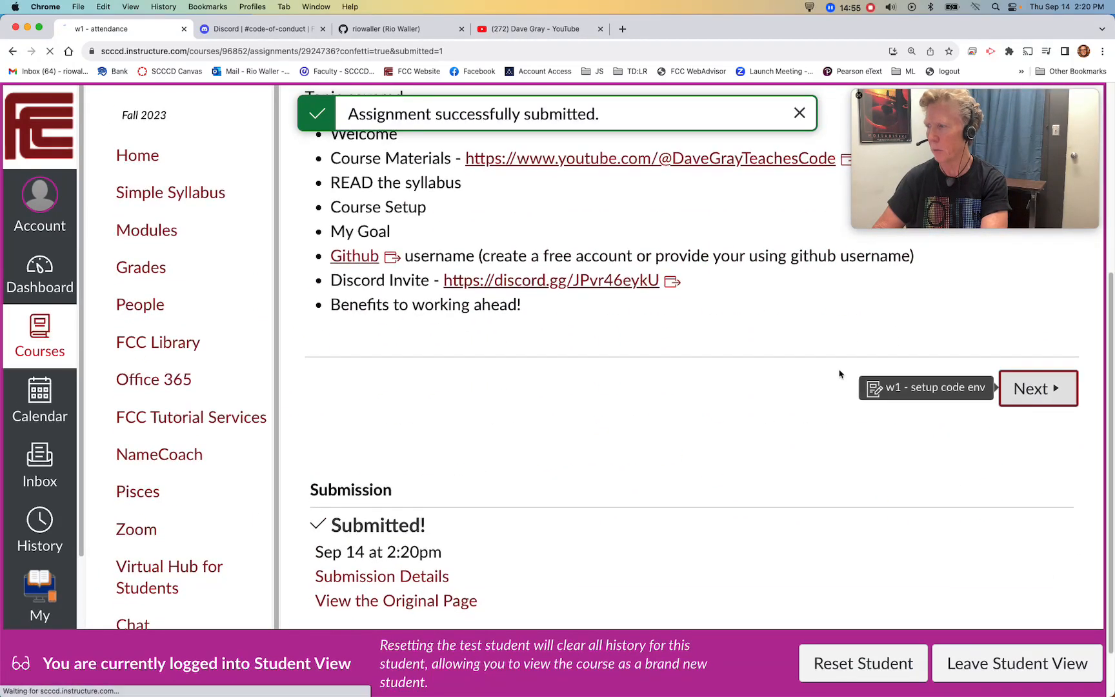
left_click(1038, 388)
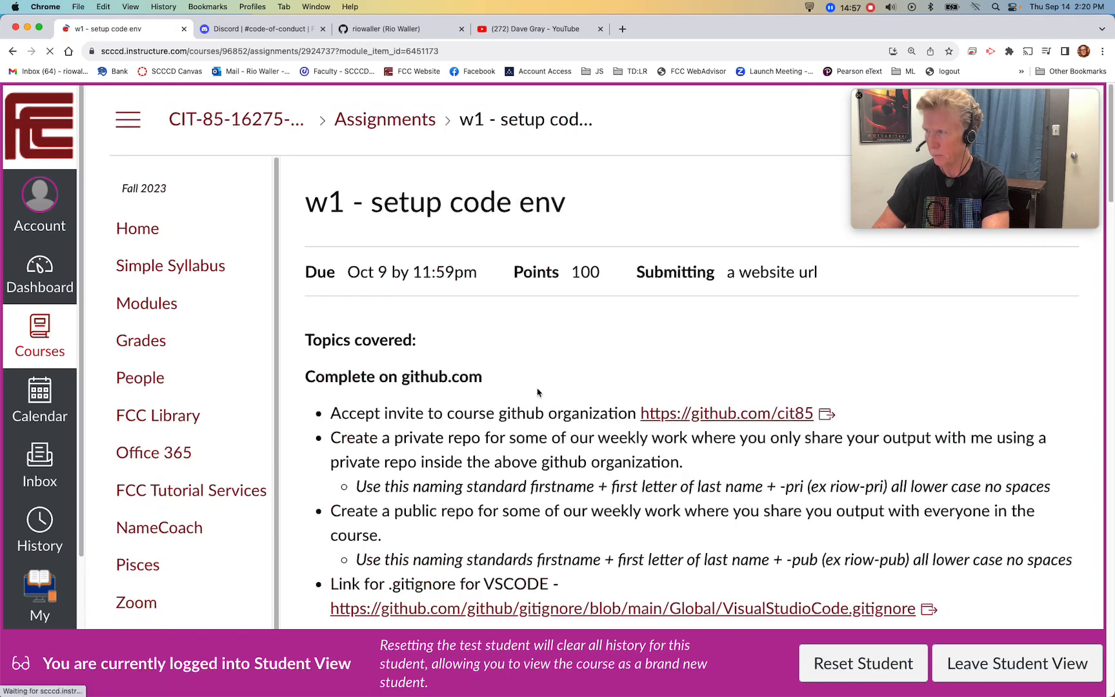
scroll("down", 3)
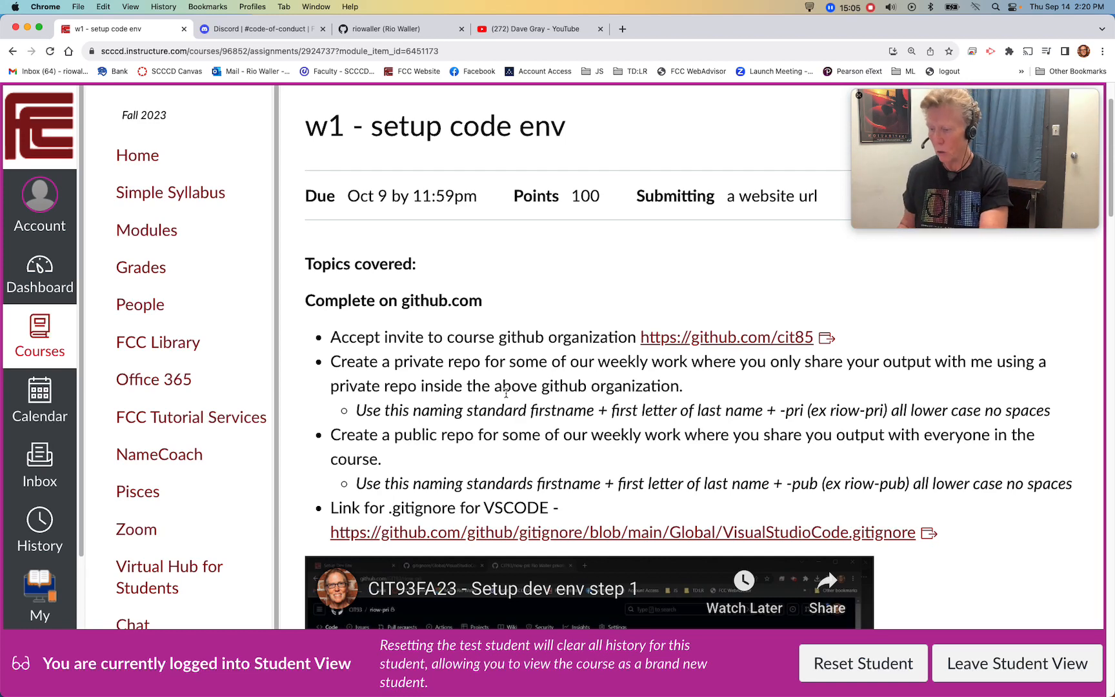
scroll("down", 3)
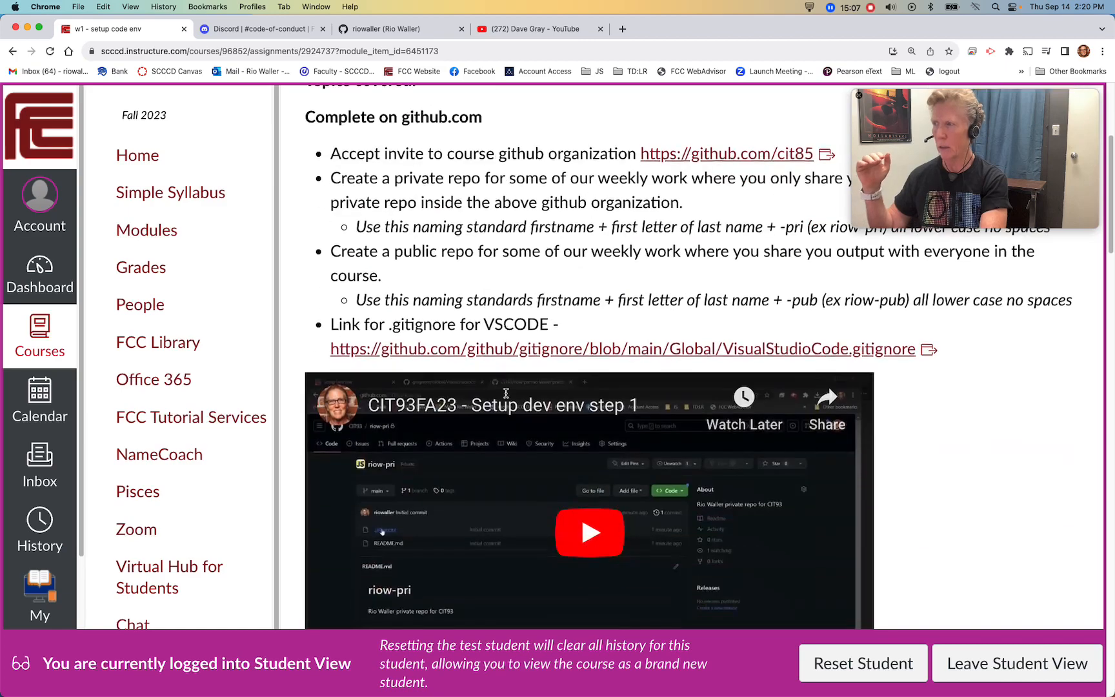
scroll("down", 3)
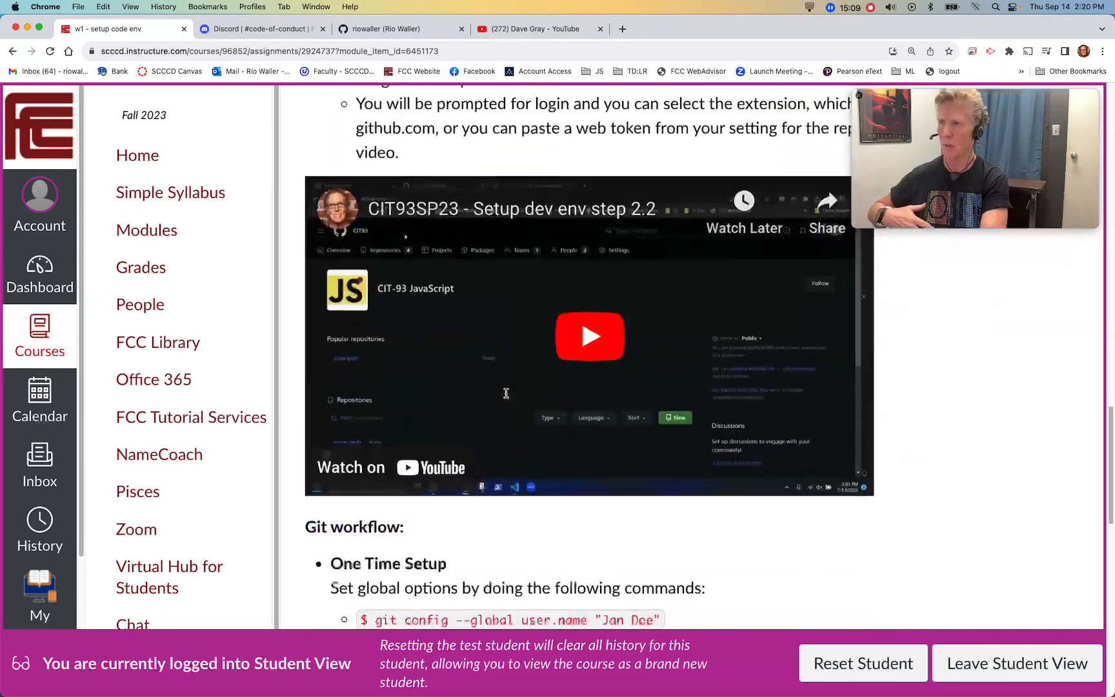
scroll("up", 3)
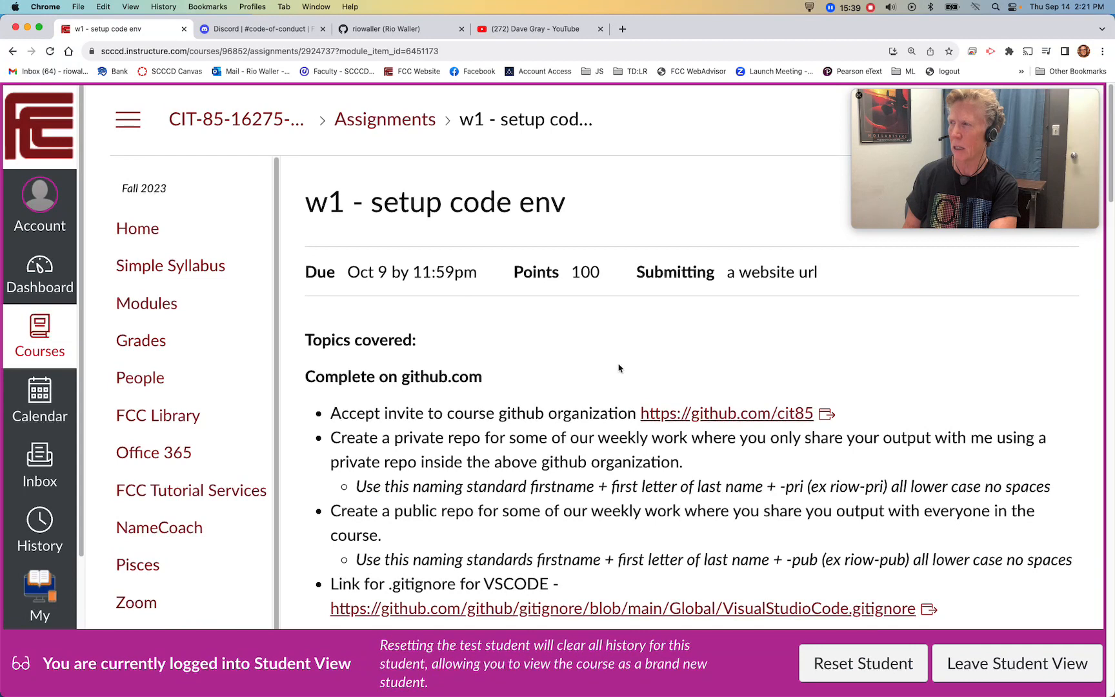
mouse_move(170, 266)
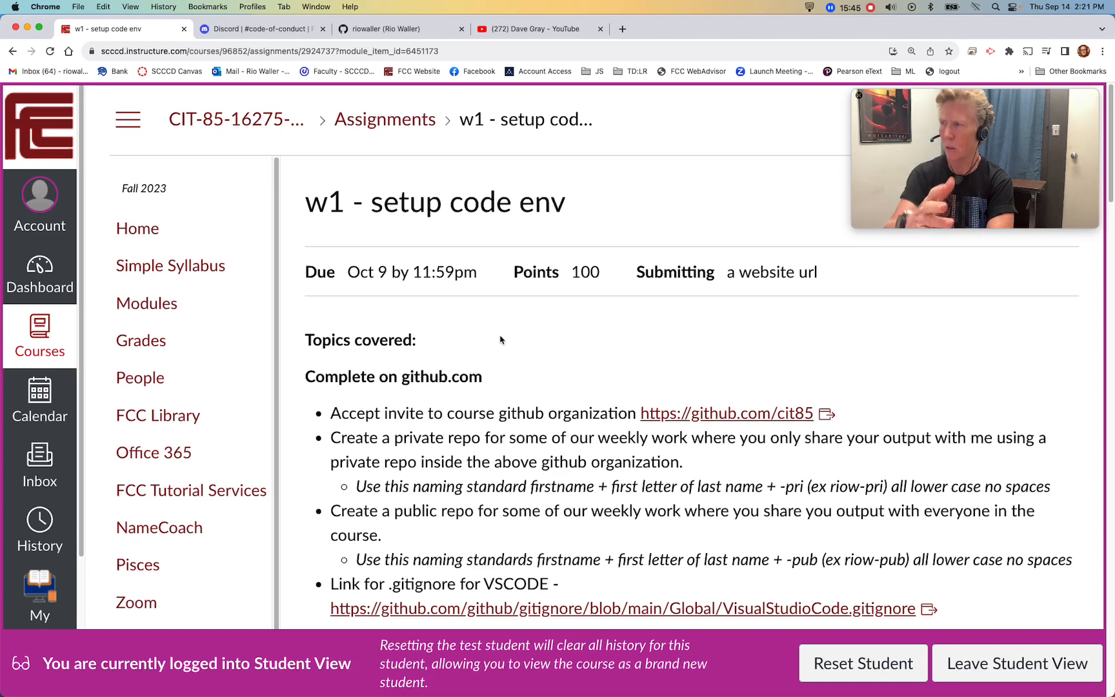
scroll("down", 3)
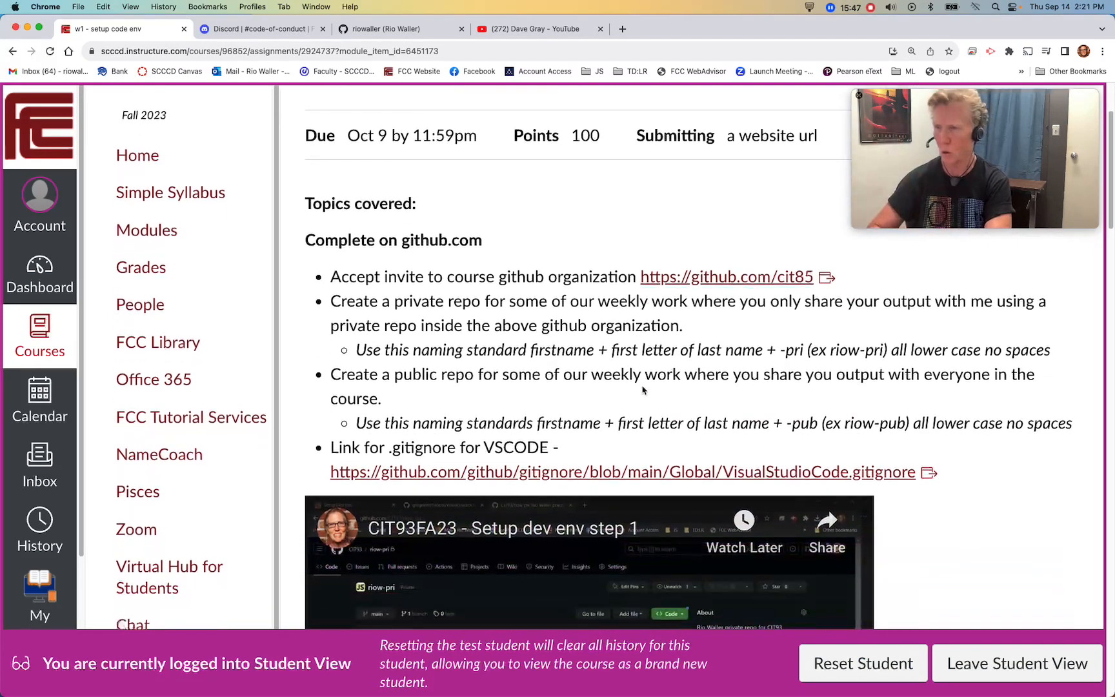
scroll("up", 3)
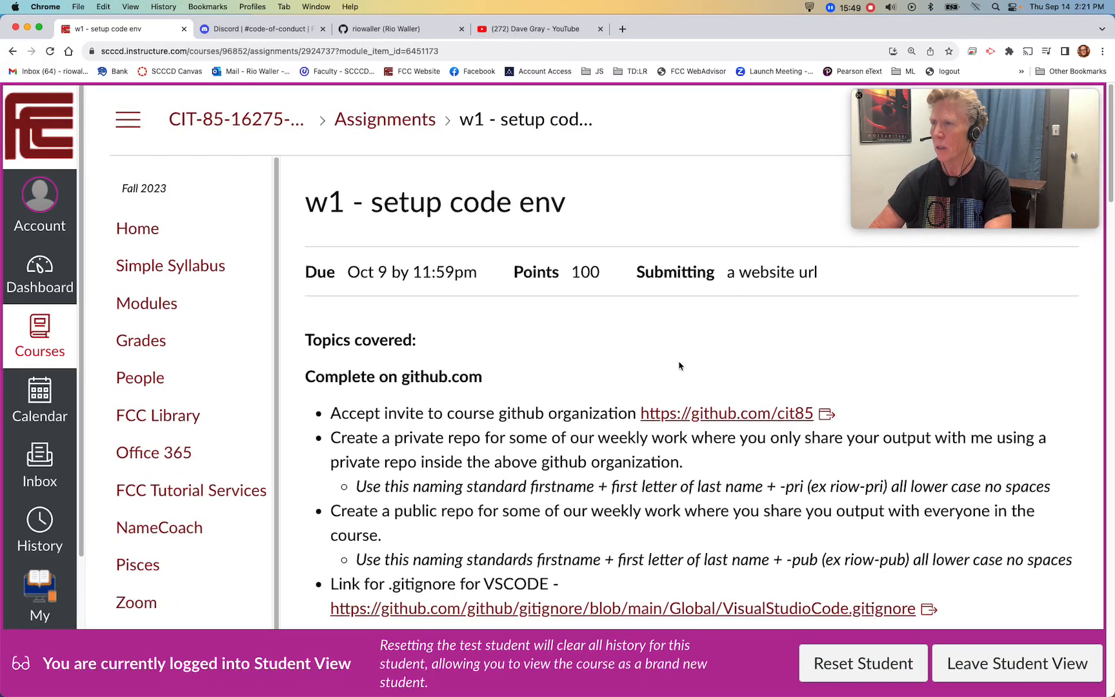
double_click(771, 271)
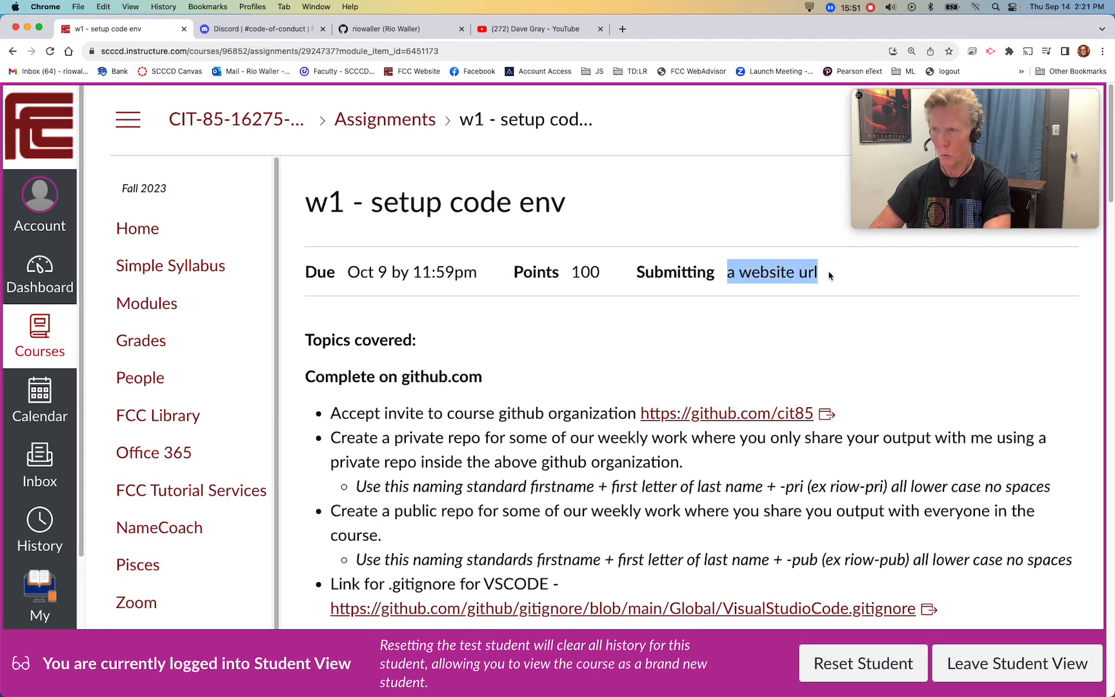
mouse_move(859, 322)
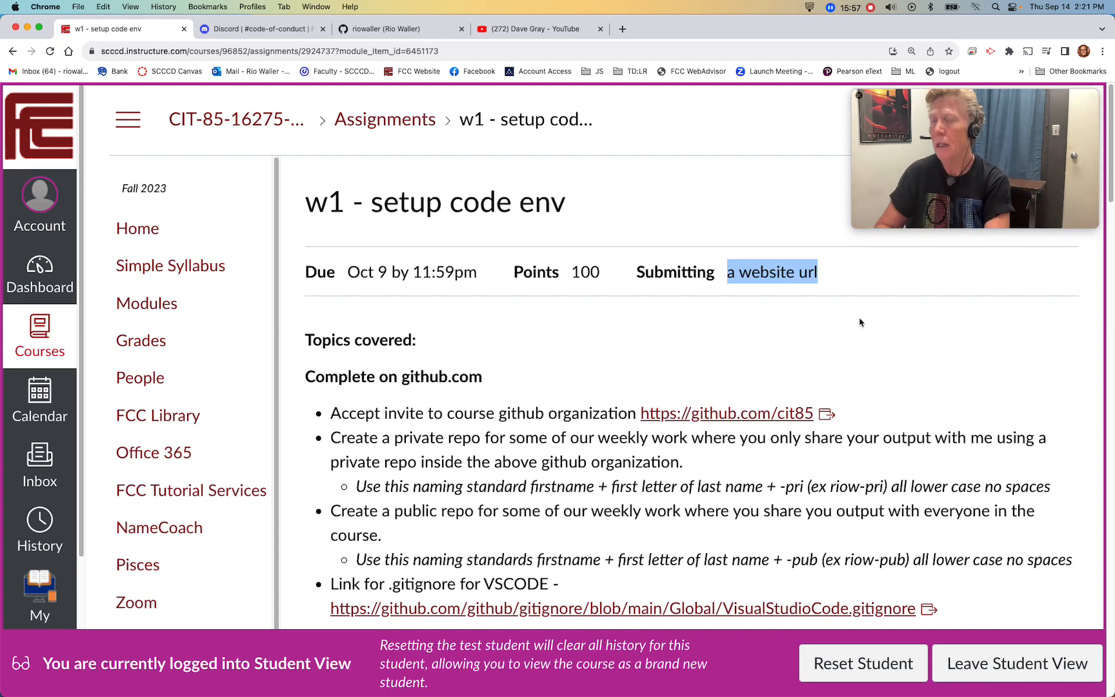
scroll("down", 3)
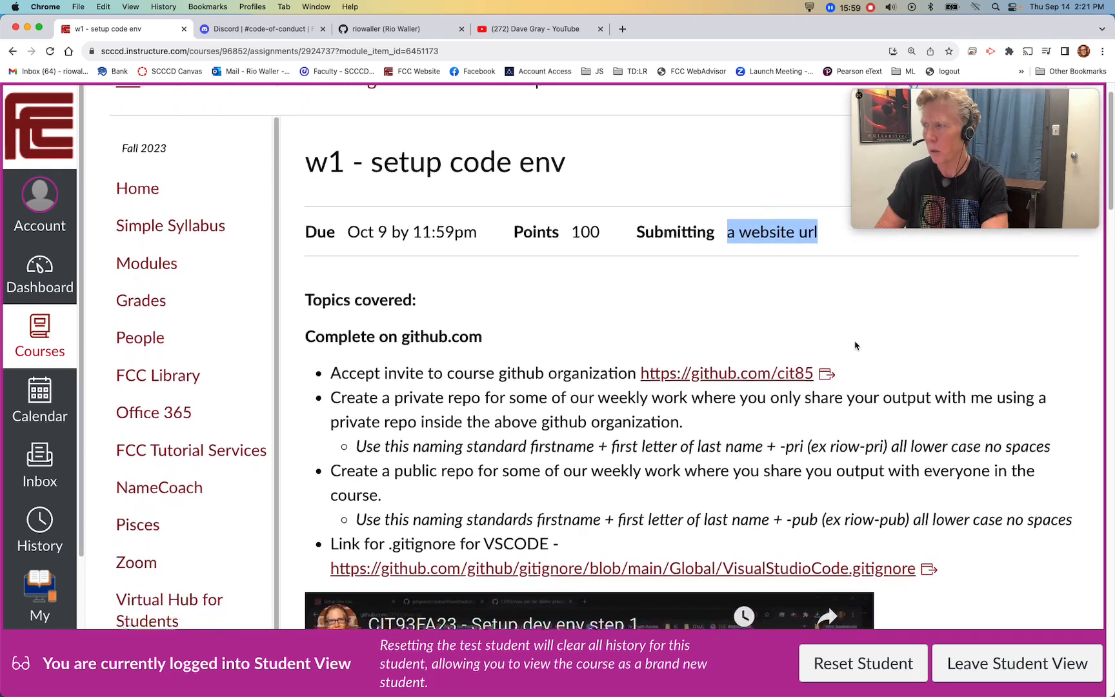
scroll("down", 3)
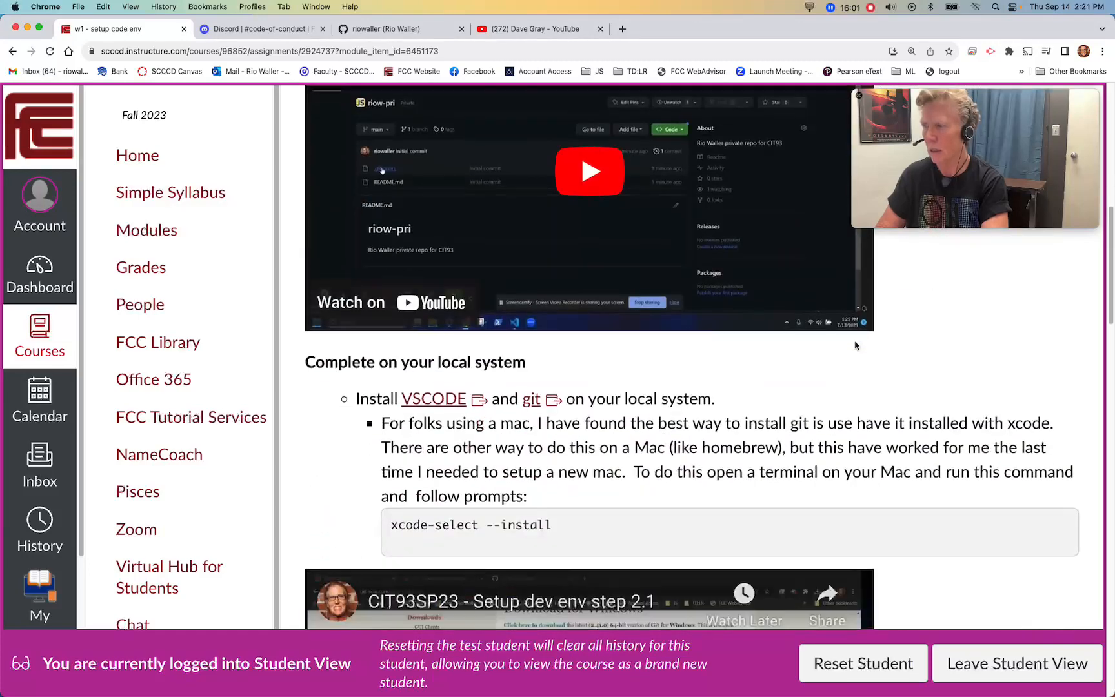
scroll("down", 3)
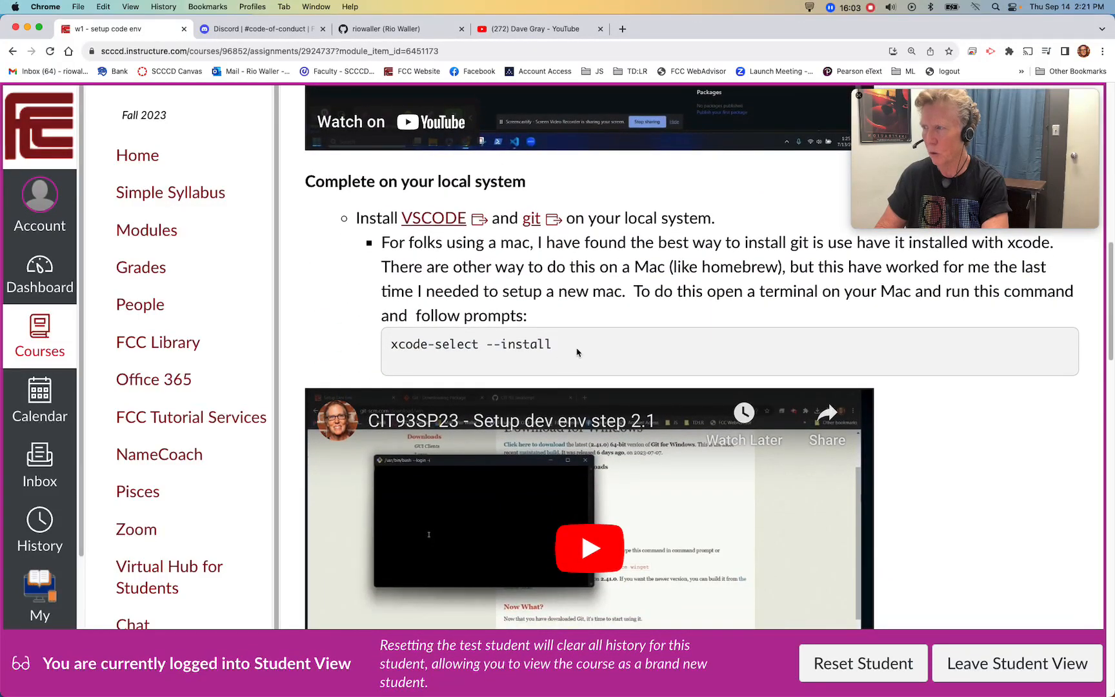
scroll("down", 3)
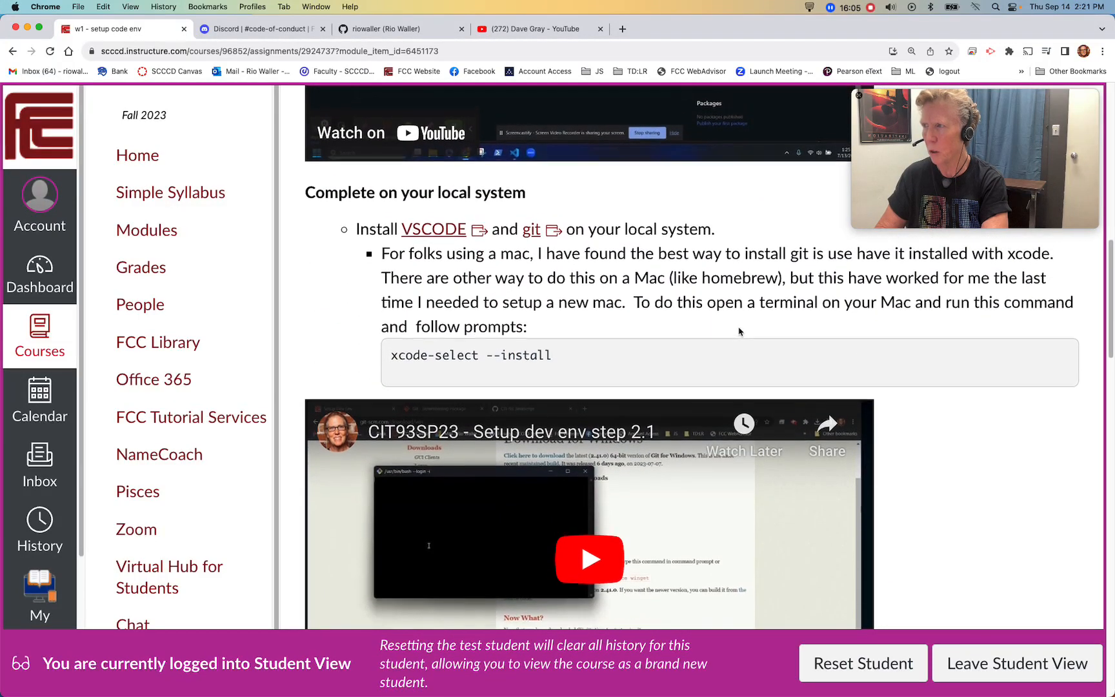
scroll("down", 3)
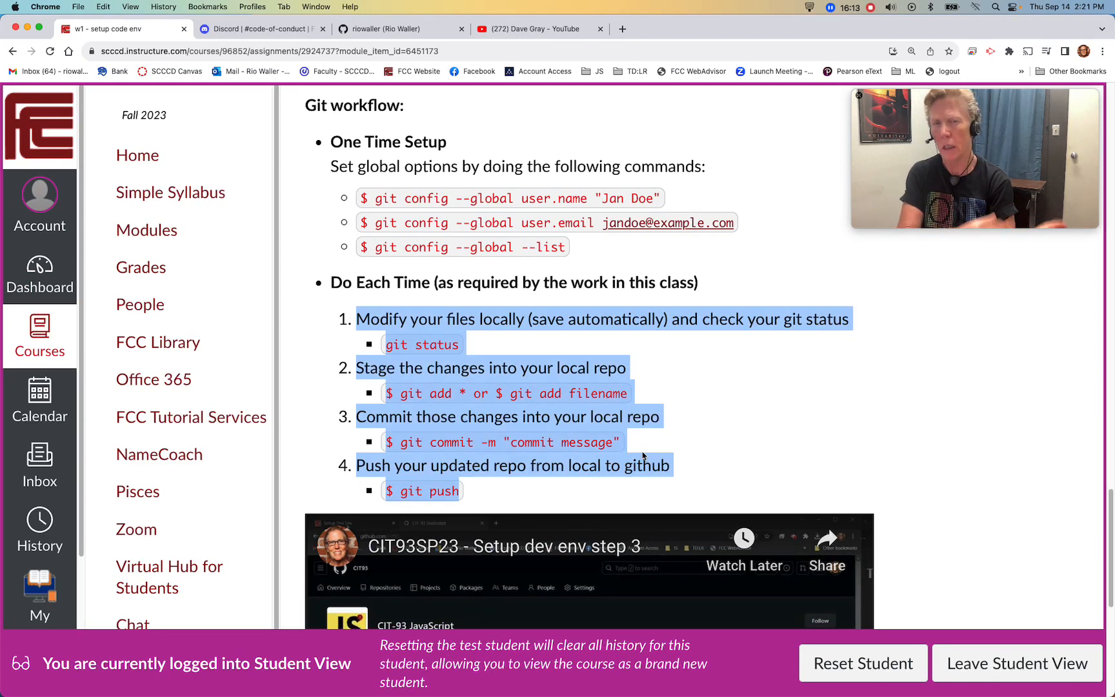
scroll("down", 3)
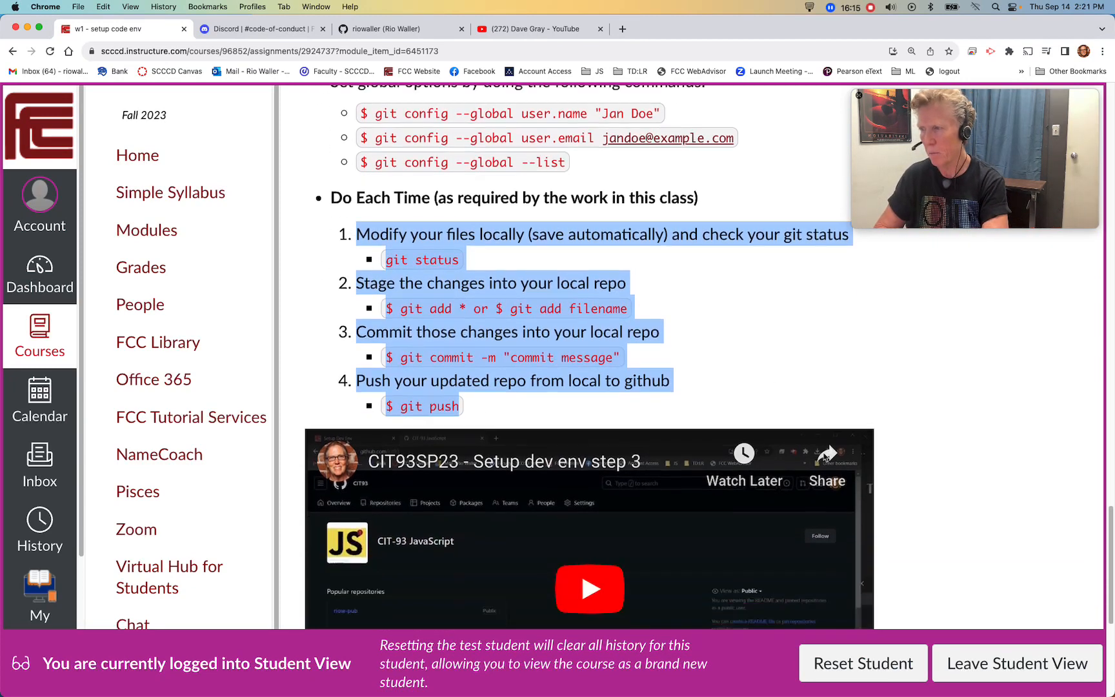
scroll("down", 3)
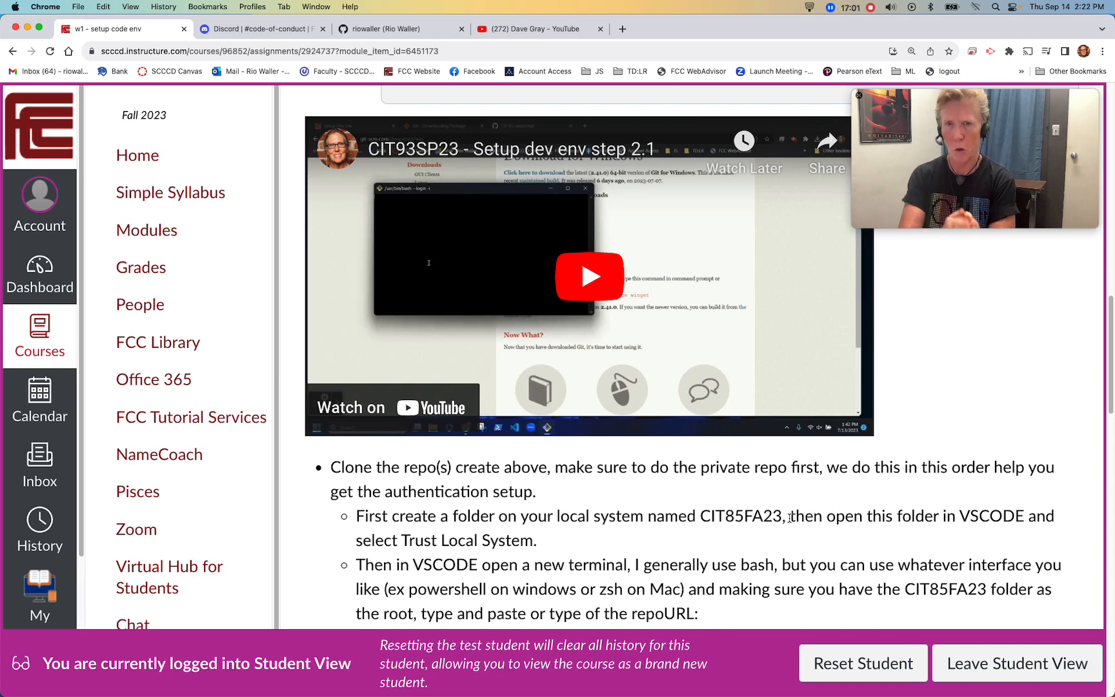
scroll("up", 3)
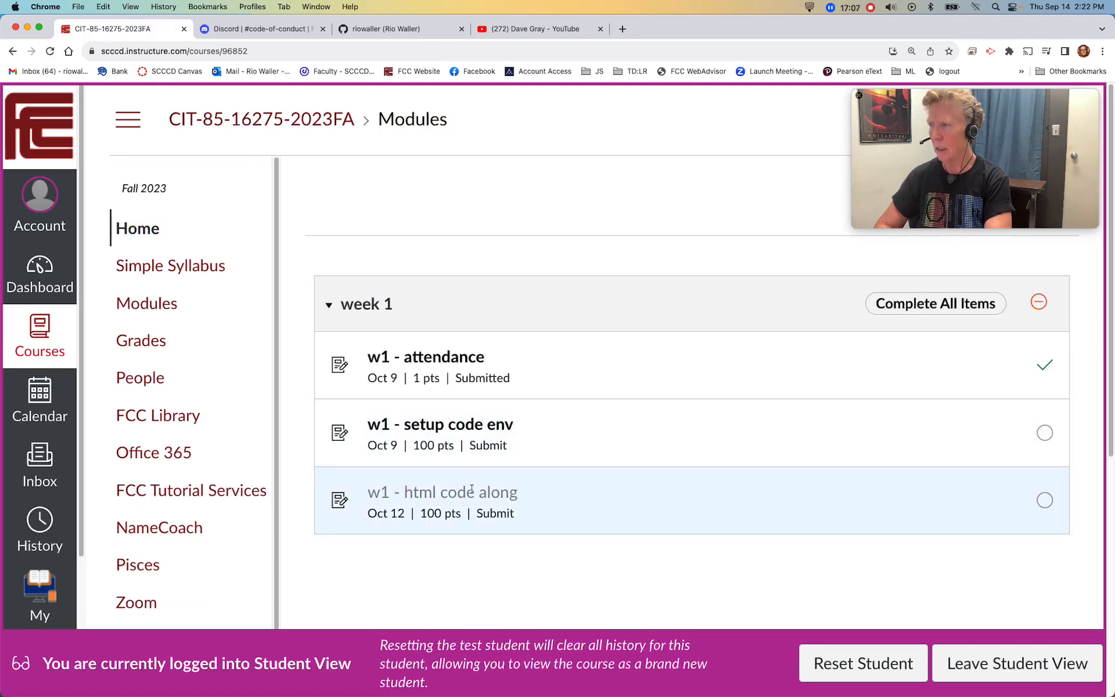
mouse_move(615, 587)
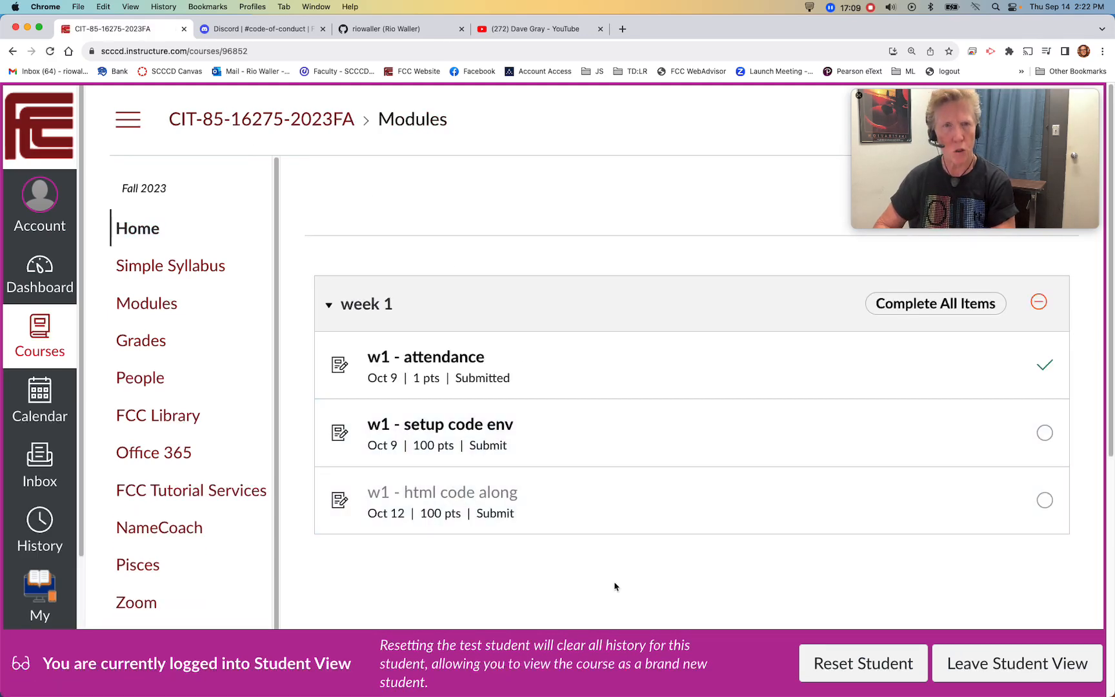